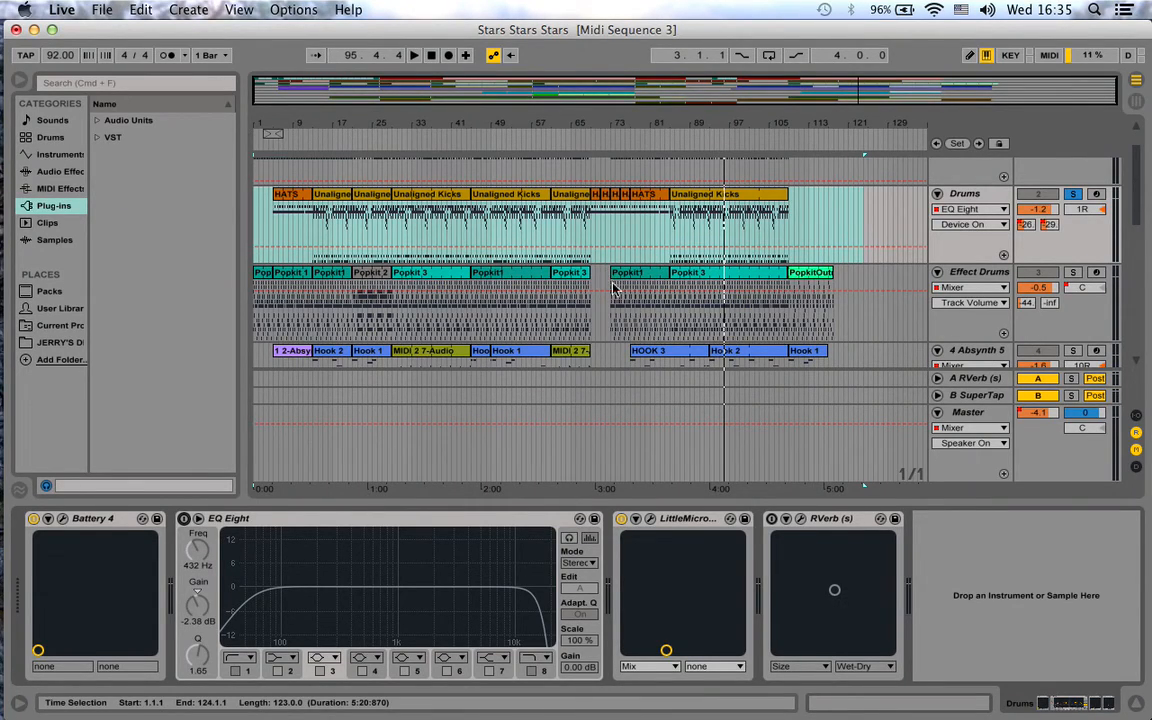
{"action": "mouse_move", "coordinate": [789, 471]}
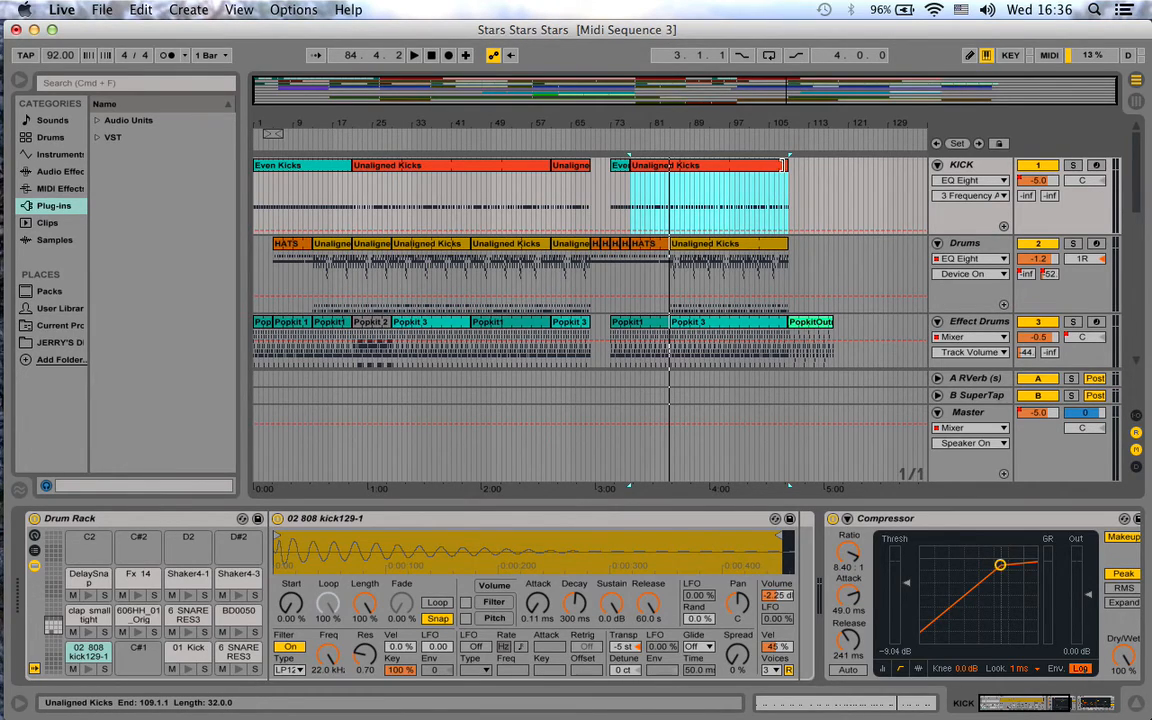
Select the KICK track's kick clips and consolidate them into one Even Kicks clip.
{"action": "left_click", "coordinate": [470, 196]}
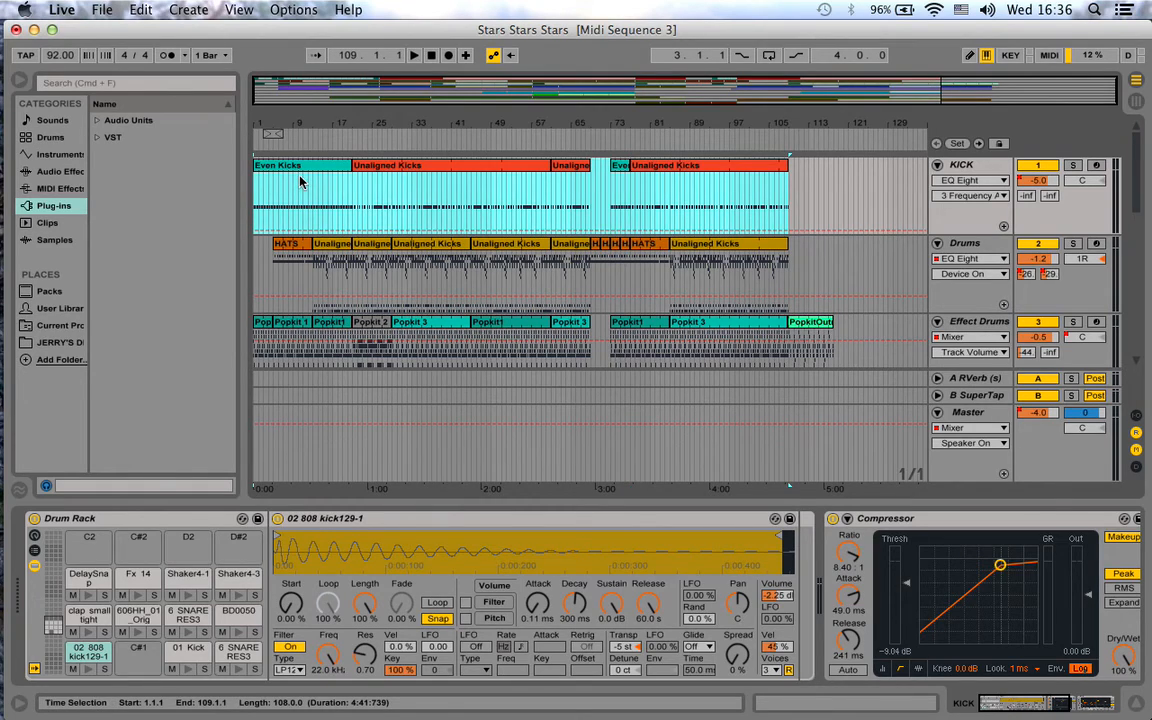
{"action": "left_click", "coordinate": [300, 170]}
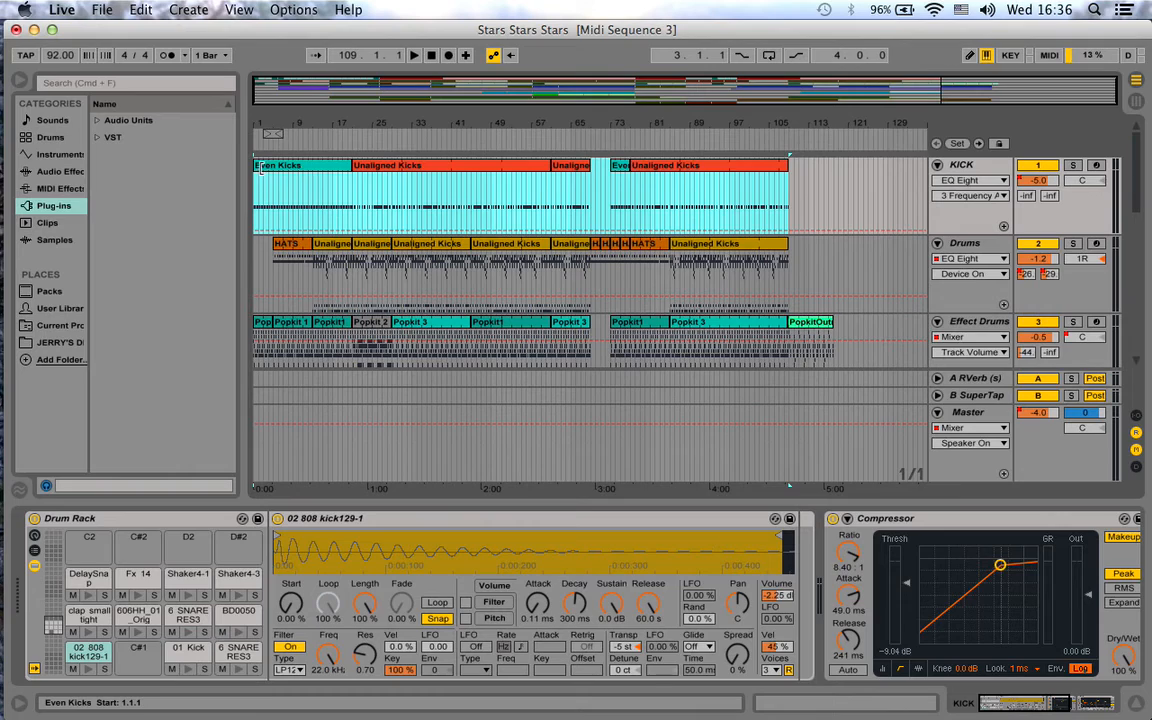
{"action": "left_click", "coordinate": [275, 167]}
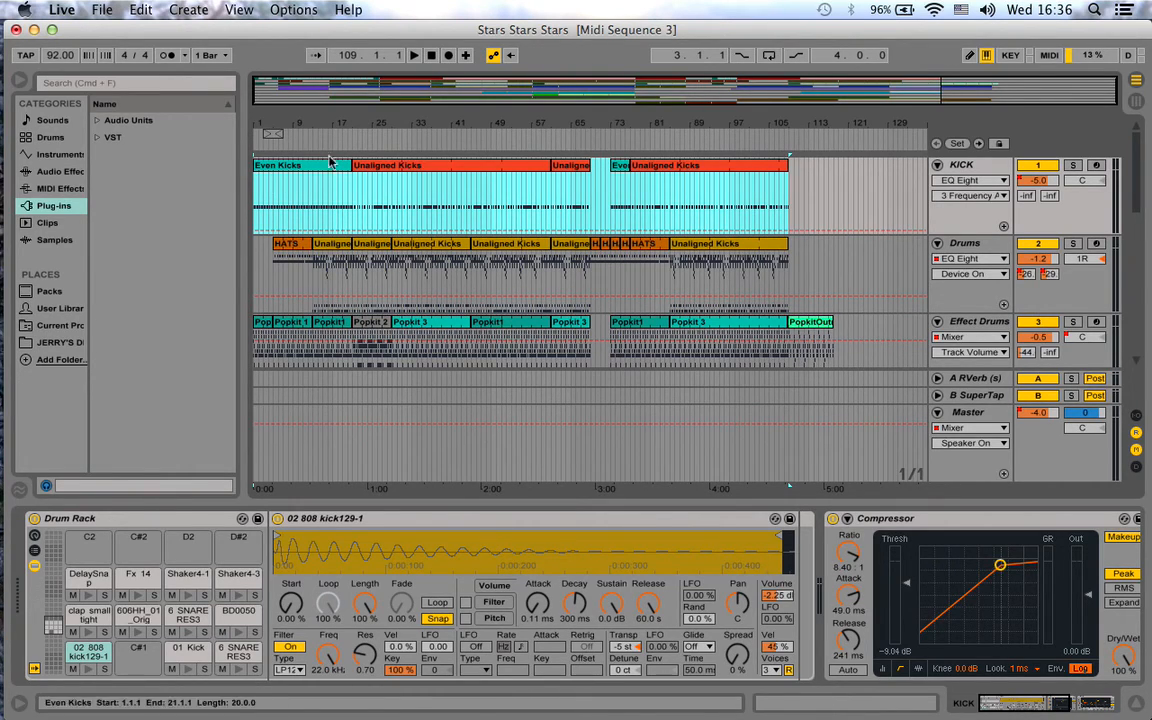
{"action": "right_click", "coordinate": [330, 162]}
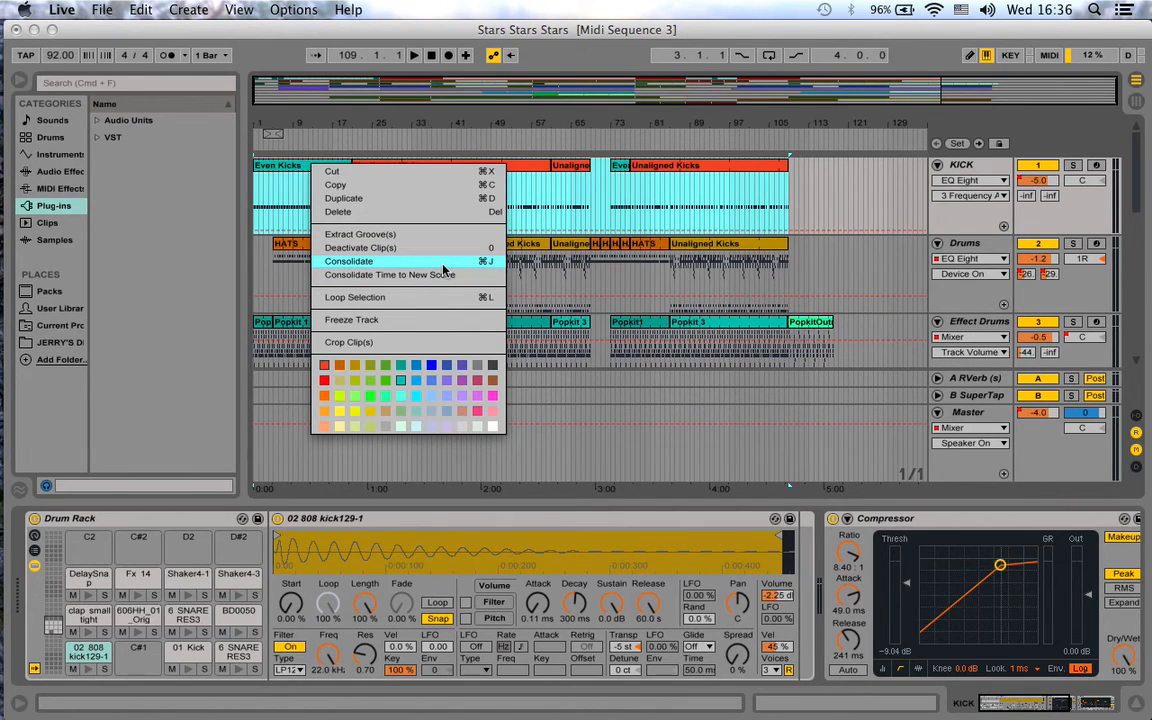
{"action": "left_click", "coordinate": [349, 261]}
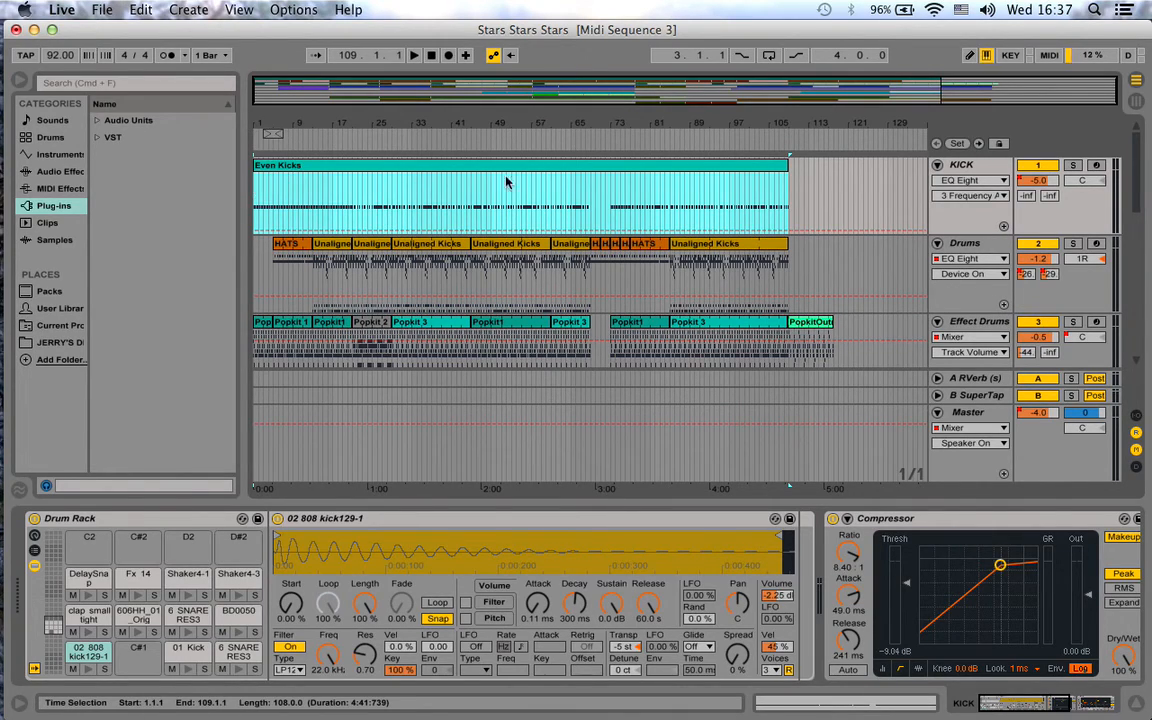
{"action": "mouse_move", "coordinate": [728, 211]}
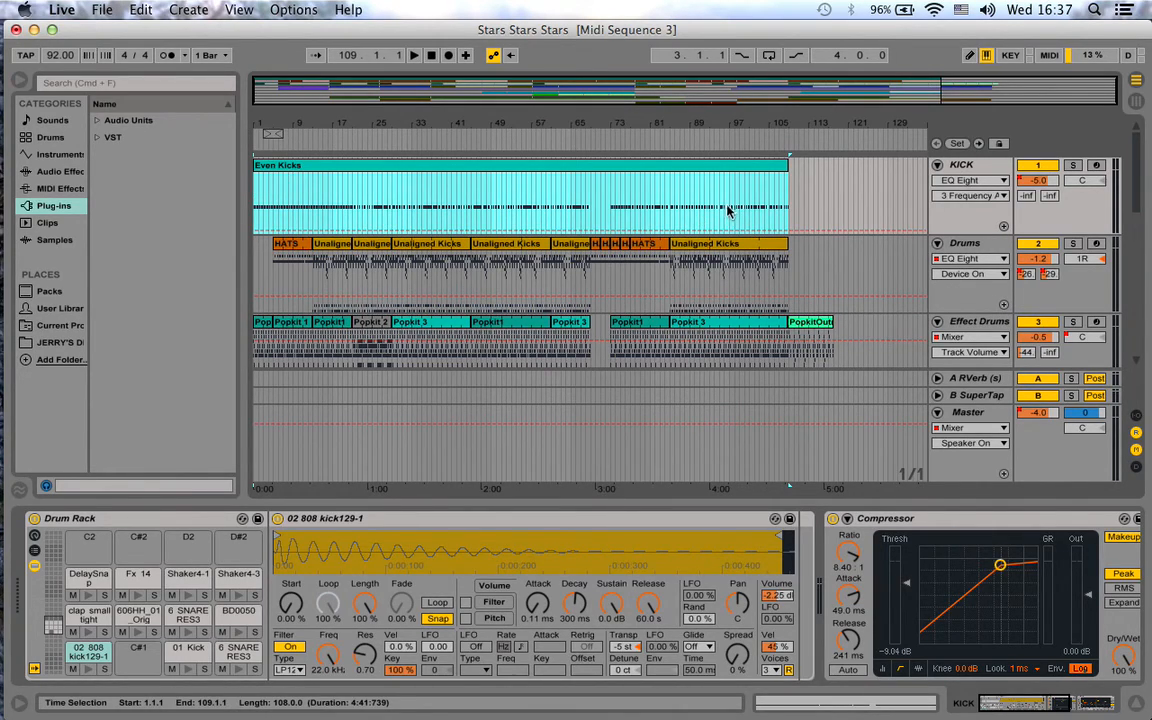
Export the Even Kicks clip as MIDI, opening the save dialog for Even Kicks.mid.
{"action": "left_click", "coordinate": [705, 172]}
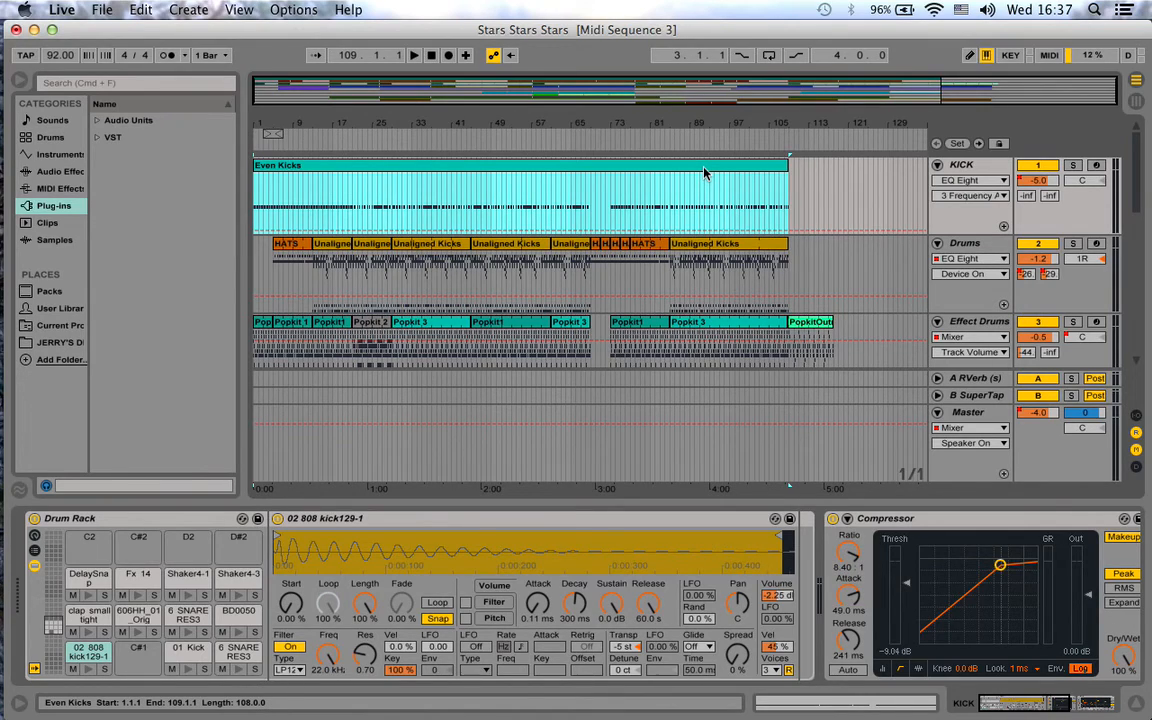
{"action": "right_click", "coordinate": [705, 173]}
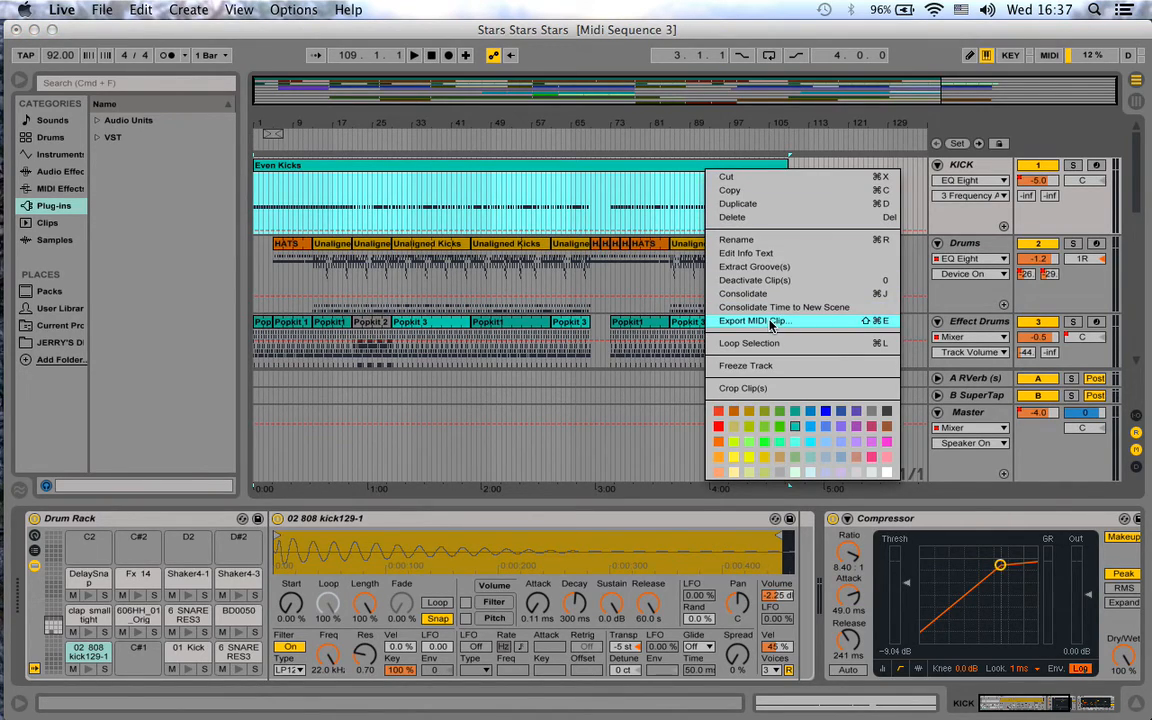
{"action": "left_click", "coordinate": [755, 320]}
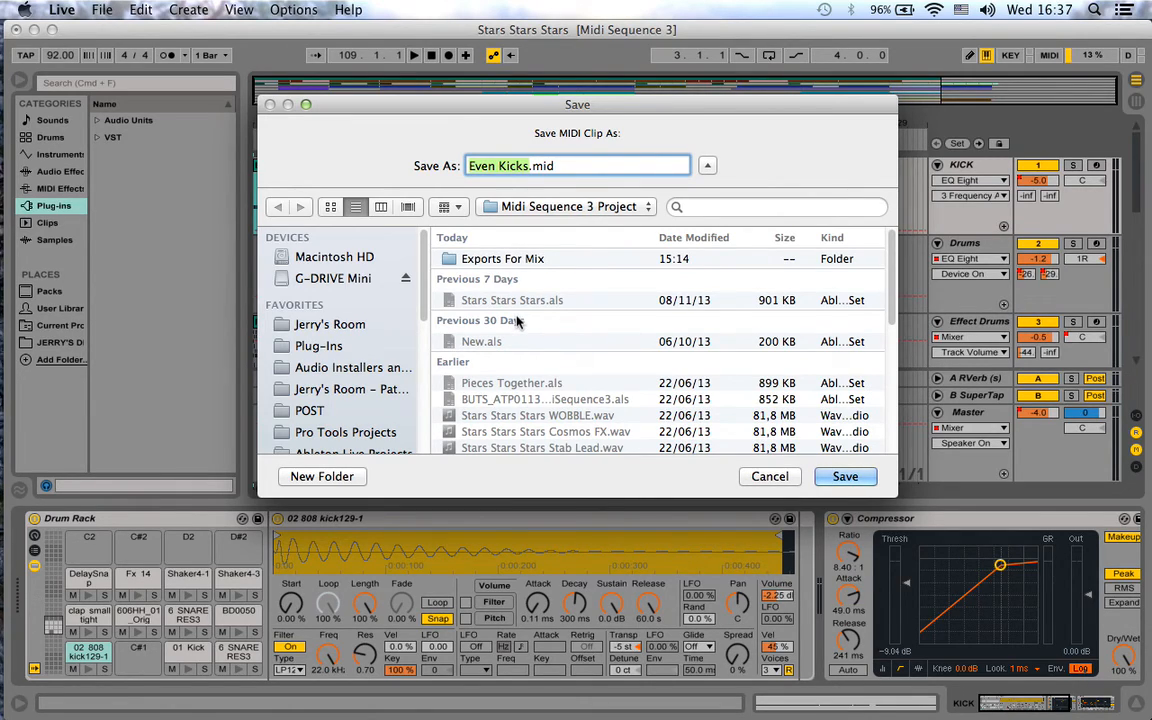
{"action": "mouse_move", "coordinate": [375, 400]}
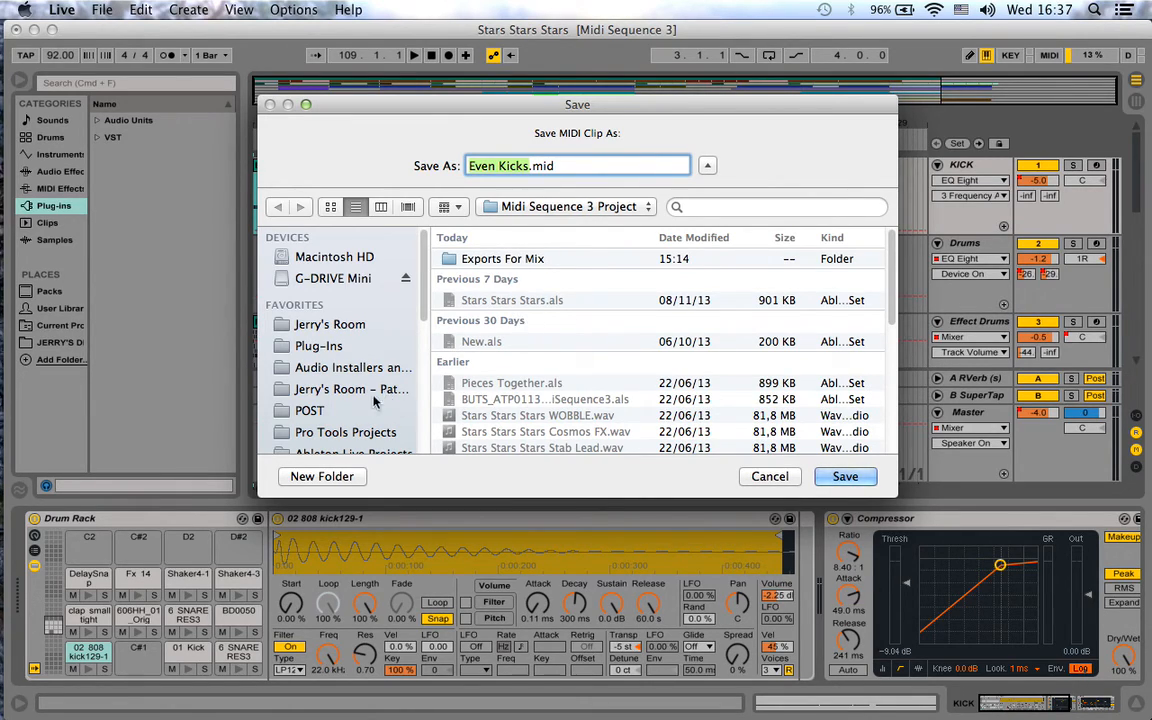
{"action": "mouse_move", "coordinate": [543, 330]}
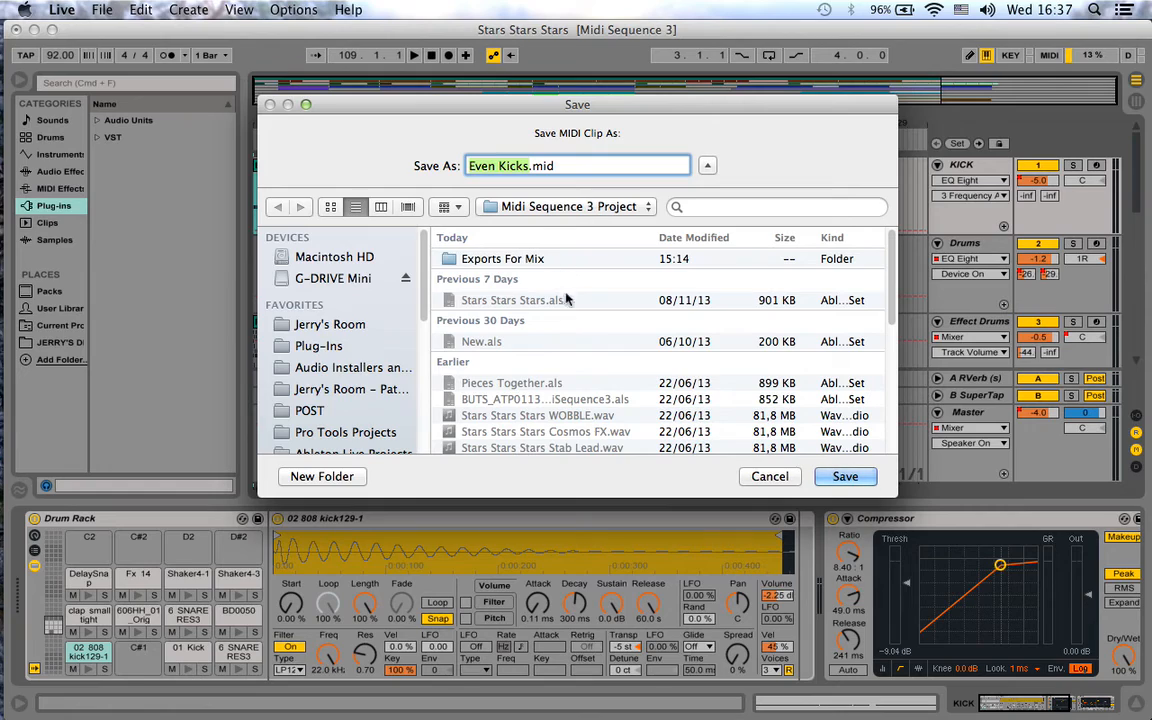
Browse into the Exports For Mix folder, then cancel the Even Kicks.mid export.
{"action": "left_click", "coordinate": [502, 258]}
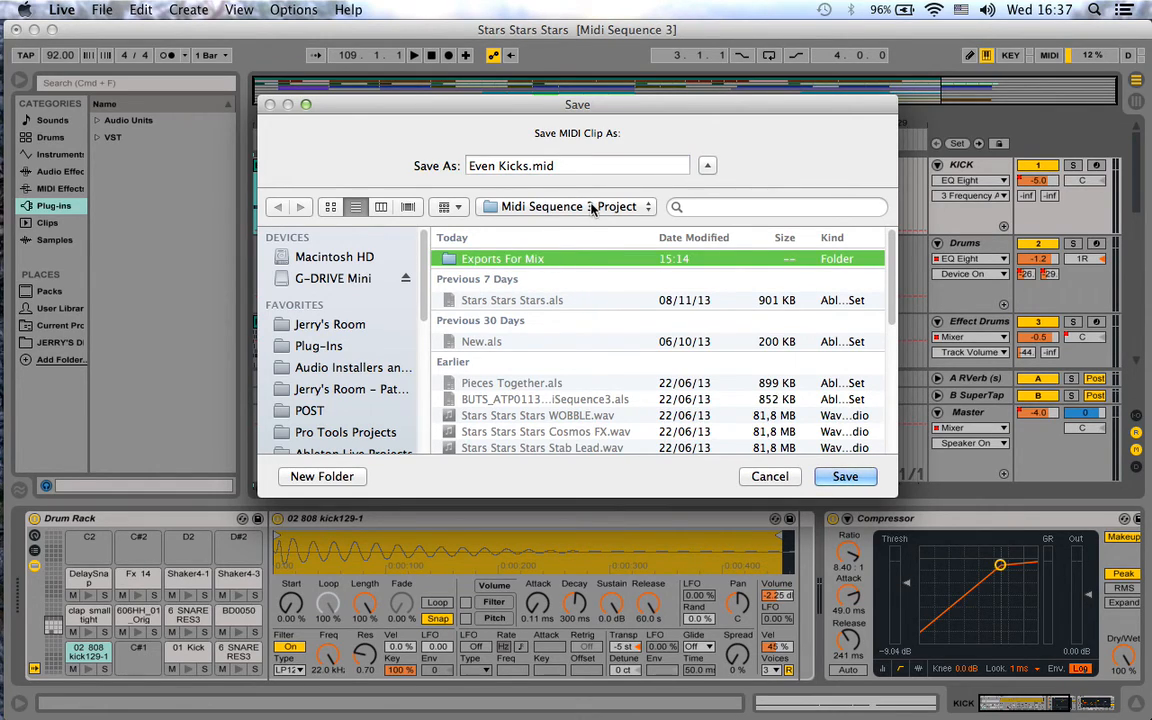
{"action": "mouse_move", "coordinate": [600, 297]}
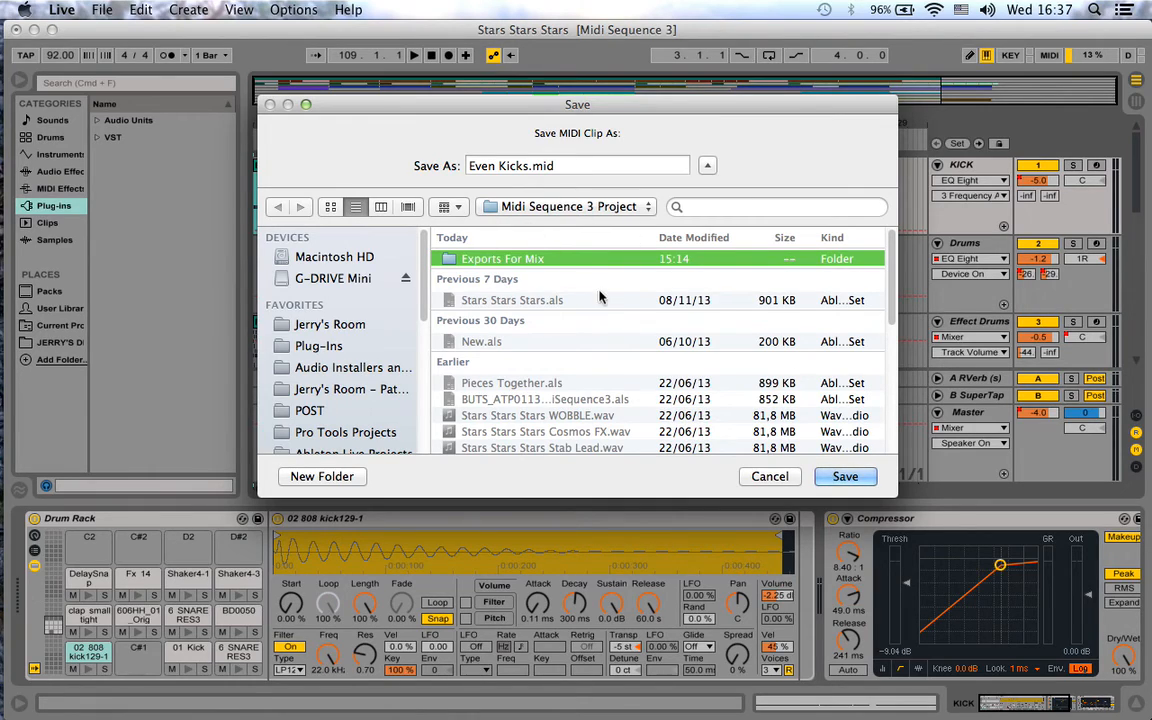
{"action": "double_click", "coordinate": [502, 258]}
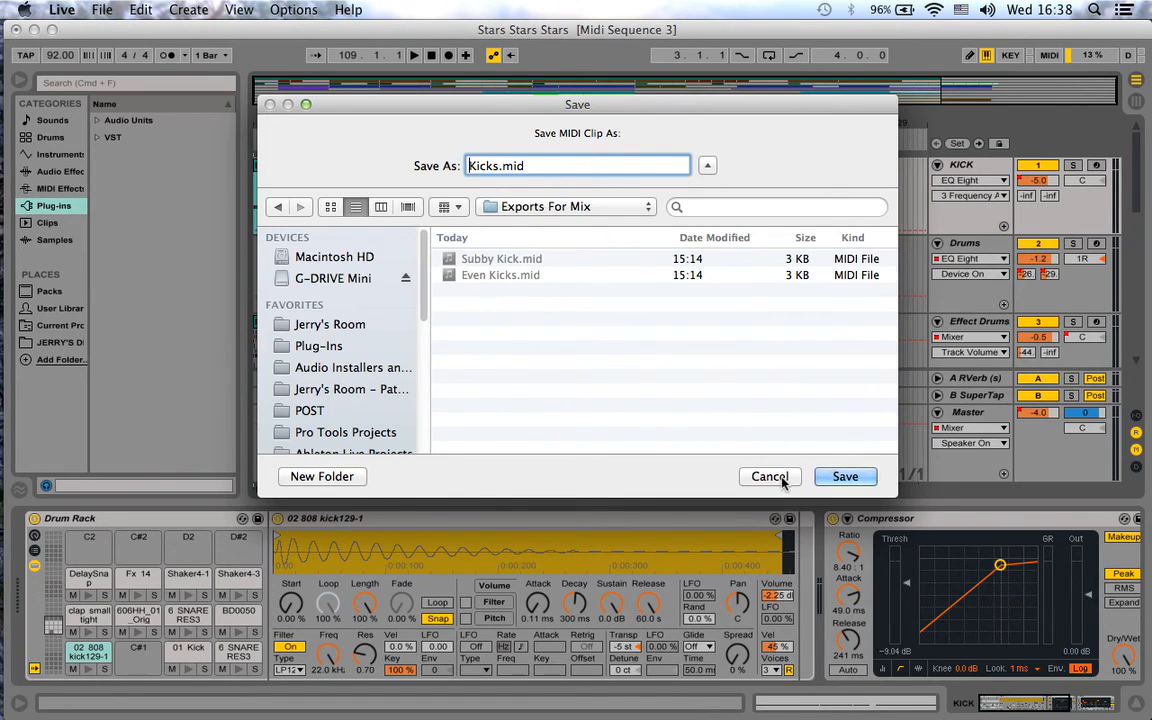
{"action": "left_click", "coordinate": [845, 476]}
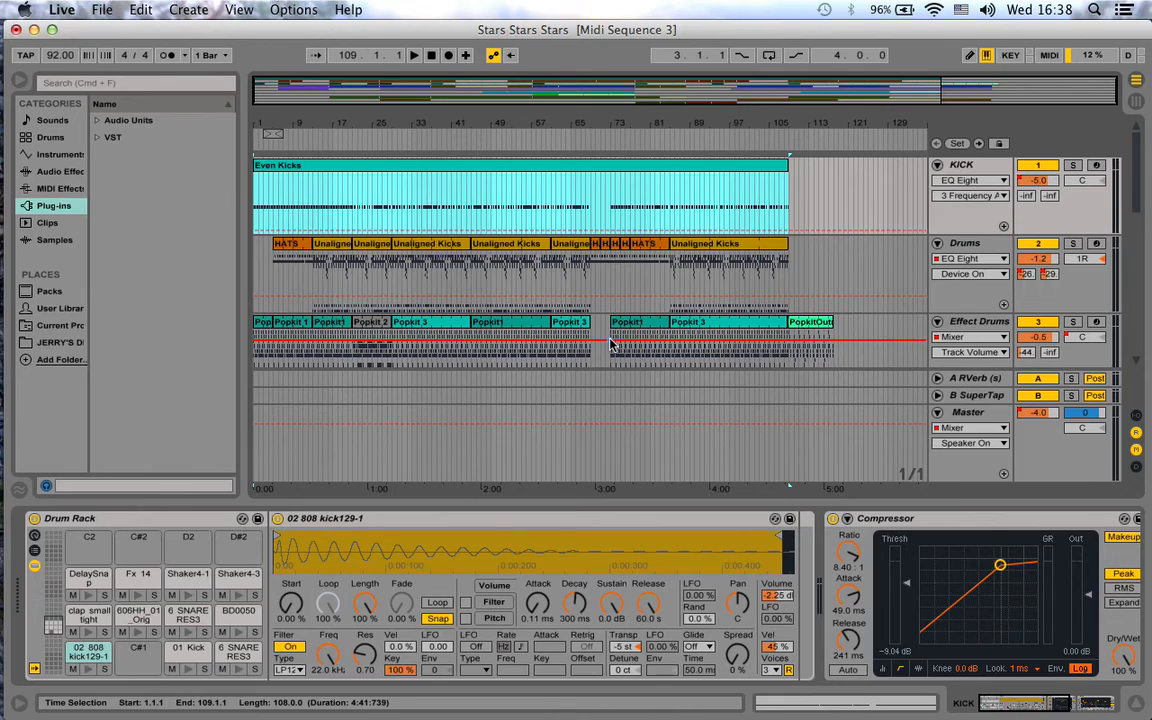
Solo the Drums track so it plays without the KICK track.
{"action": "left_click", "coordinate": [635, 322]}
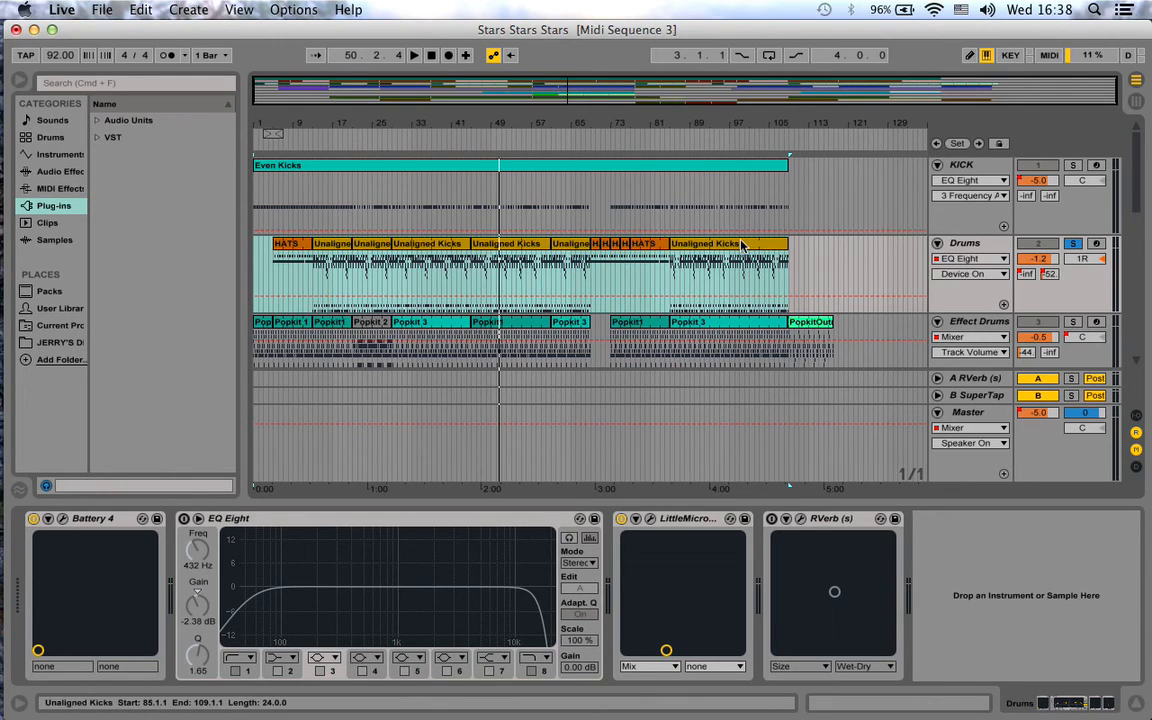
Consolidate the drum clips into one HATS clip and rename the duplicated track DrumsDub.
{"action": "right_click", "coordinate": [740, 245]}
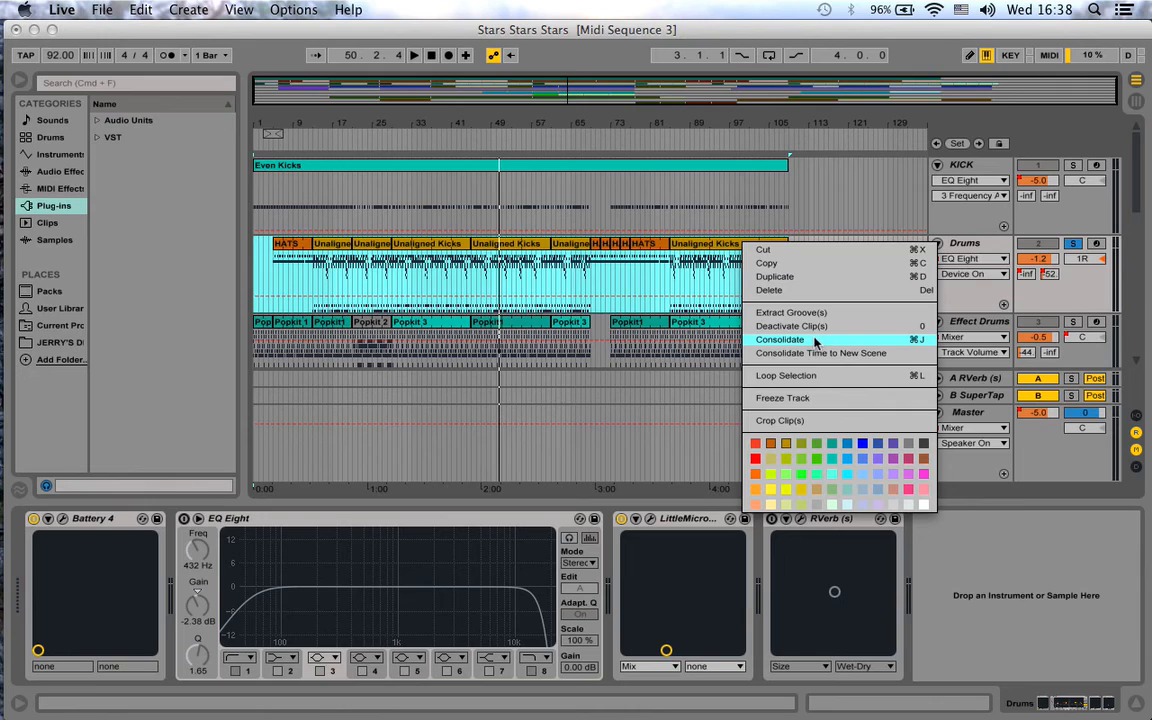
{"action": "left_click", "coordinate": [780, 339]}
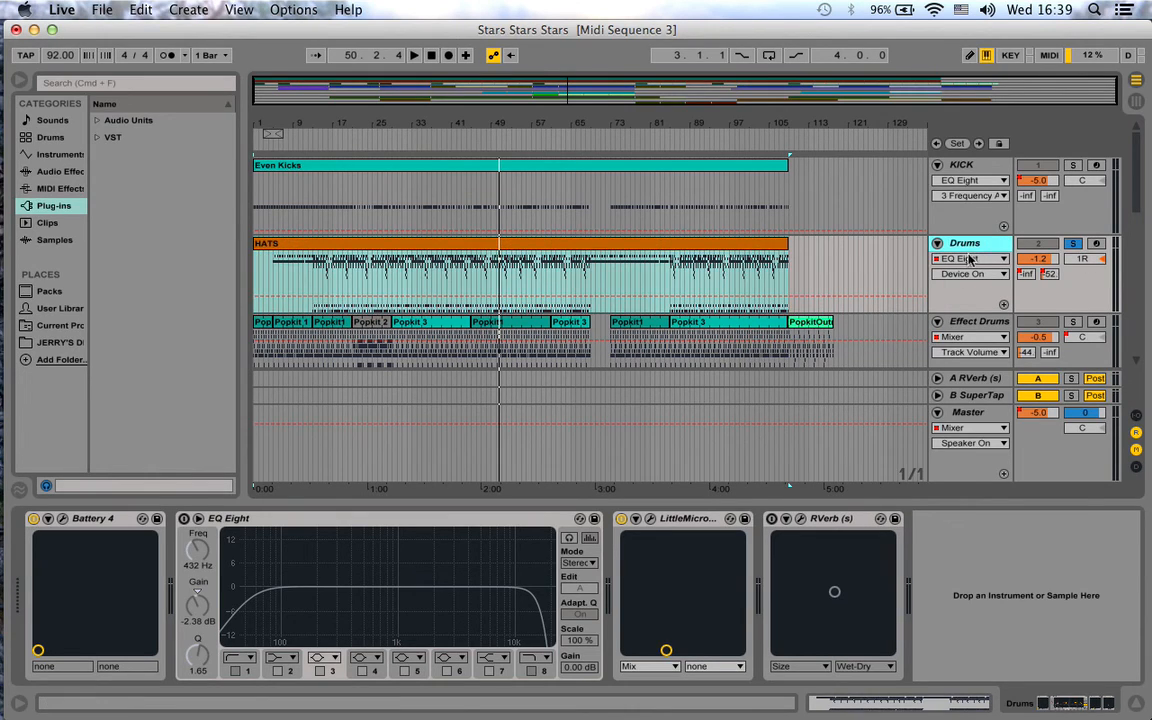
{"action": "right_click", "coordinate": [968, 258]}
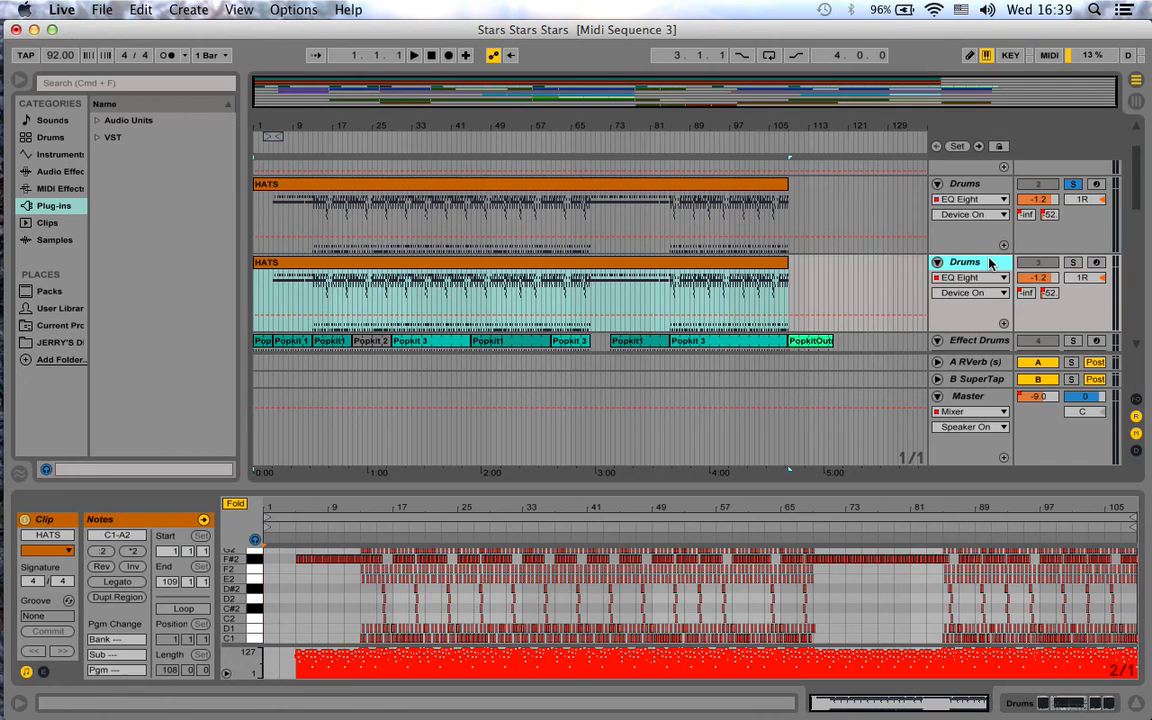
{"action": "double_click", "coordinate": [965, 262]}
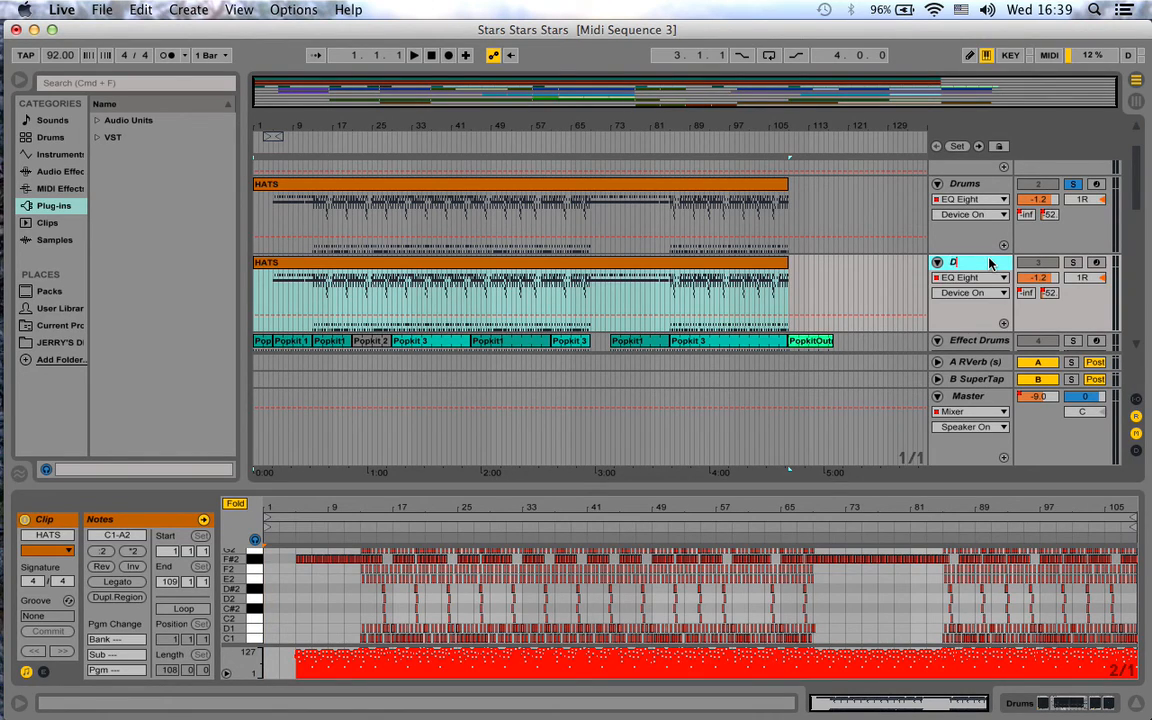
{"action": "type", "text": "DrumsDub"}
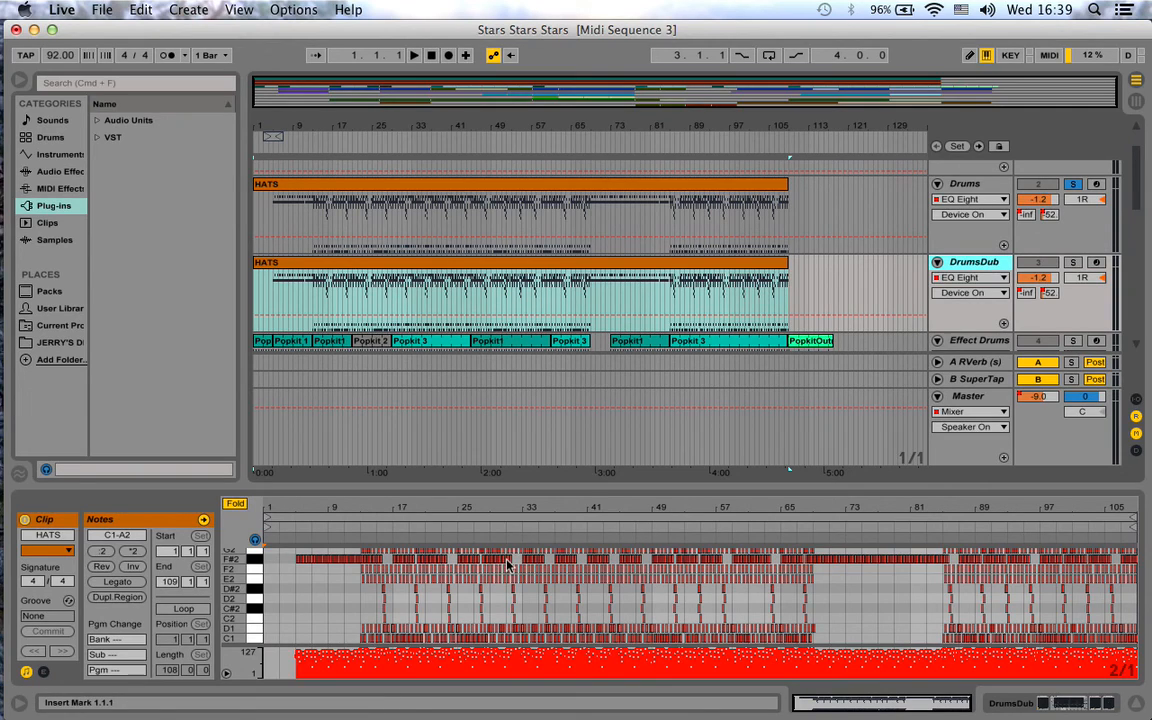
{"action": "mouse_move", "coordinate": [248, 625]}
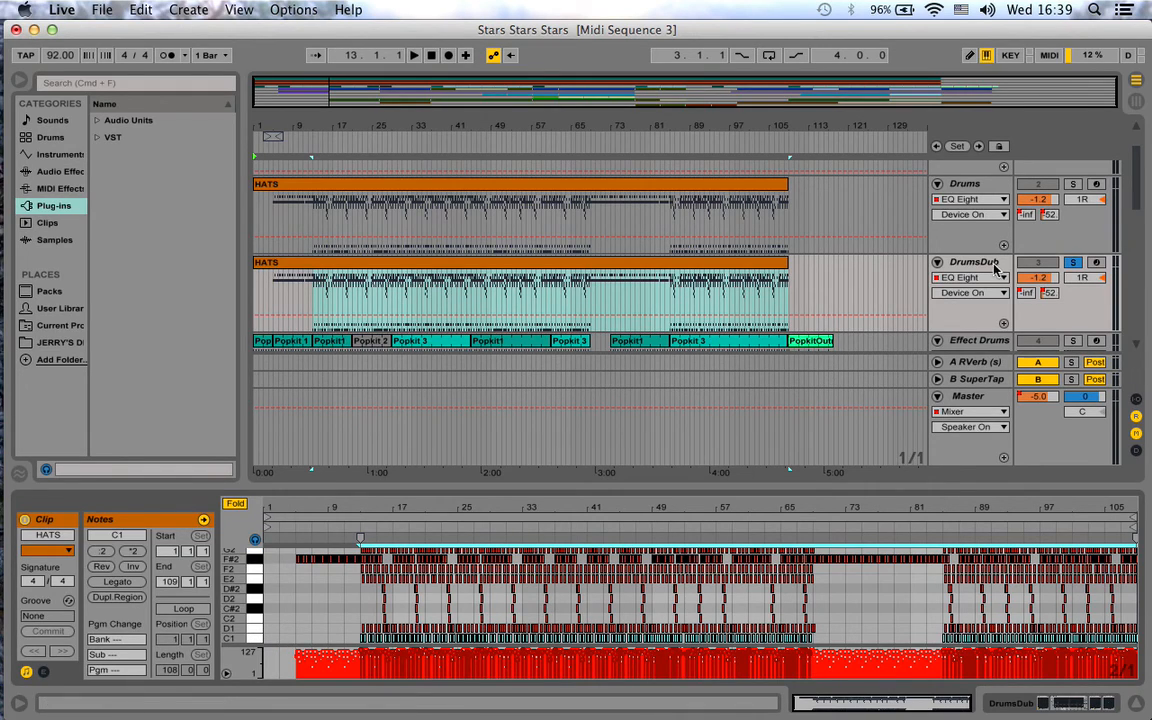
Remove all non-C1 drum notes from the DrumsDub HATS clip, keeping only kicks.
{"action": "left_click", "coordinate": [974, 261]}
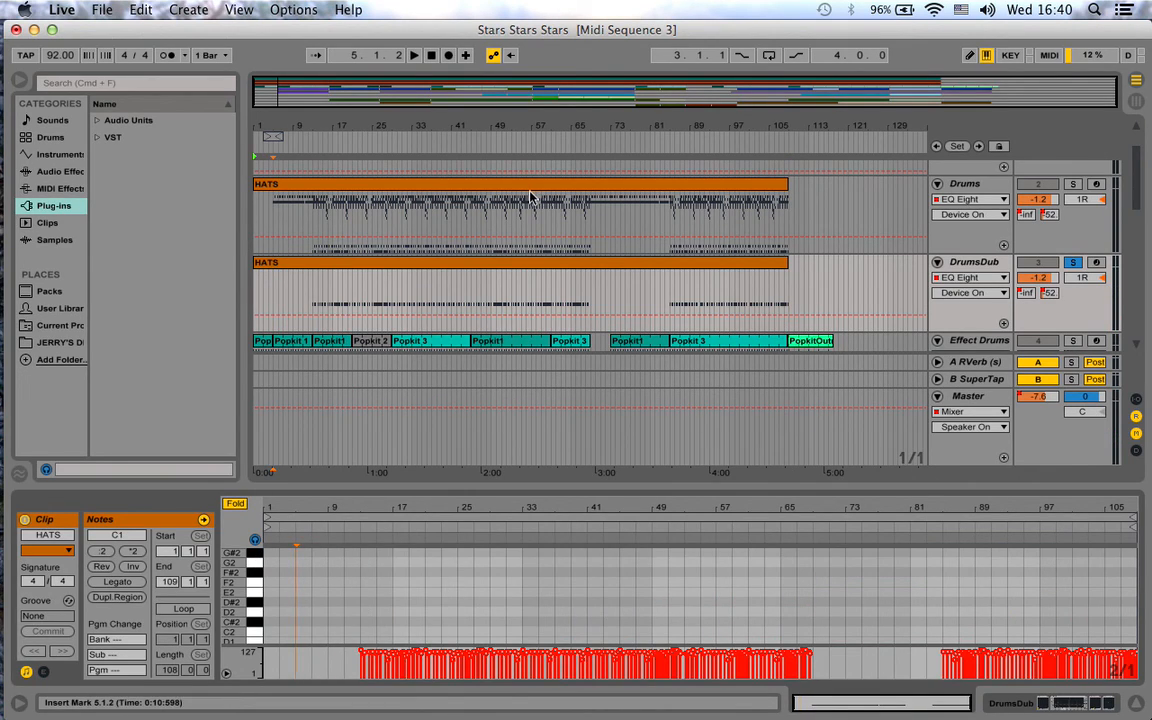
{"action": "left_click", "coordinate": [520, 290]}
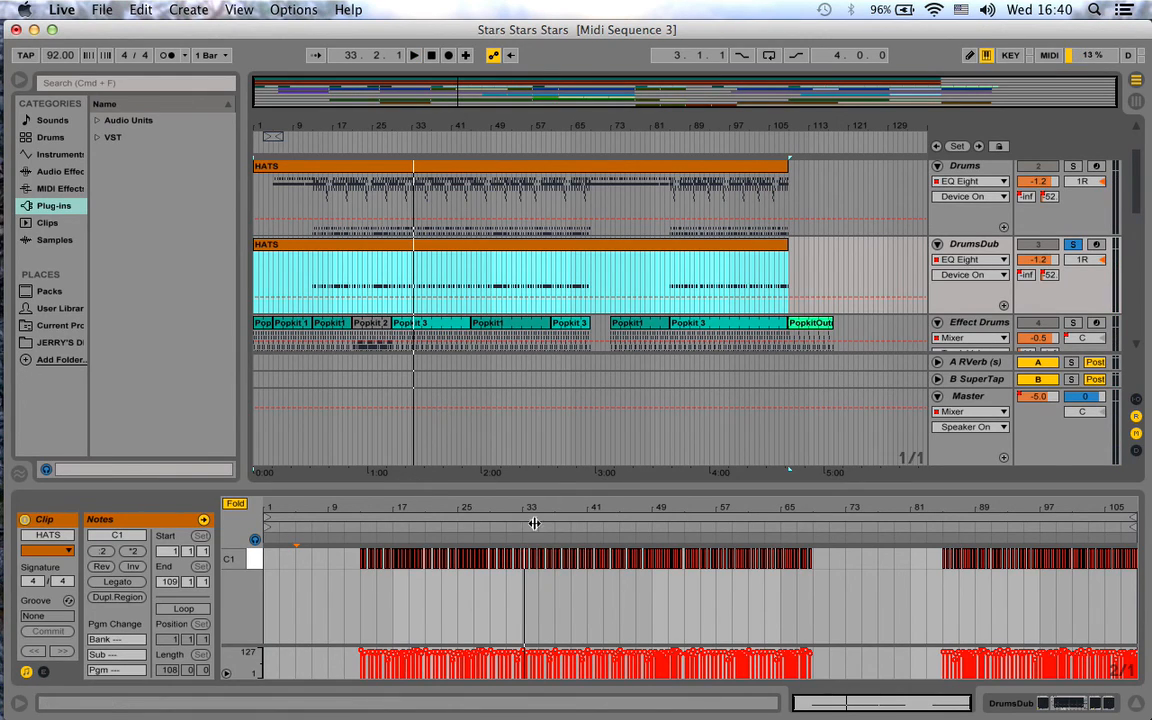
{"action": "left_click", "coordinate": [974, 244]}
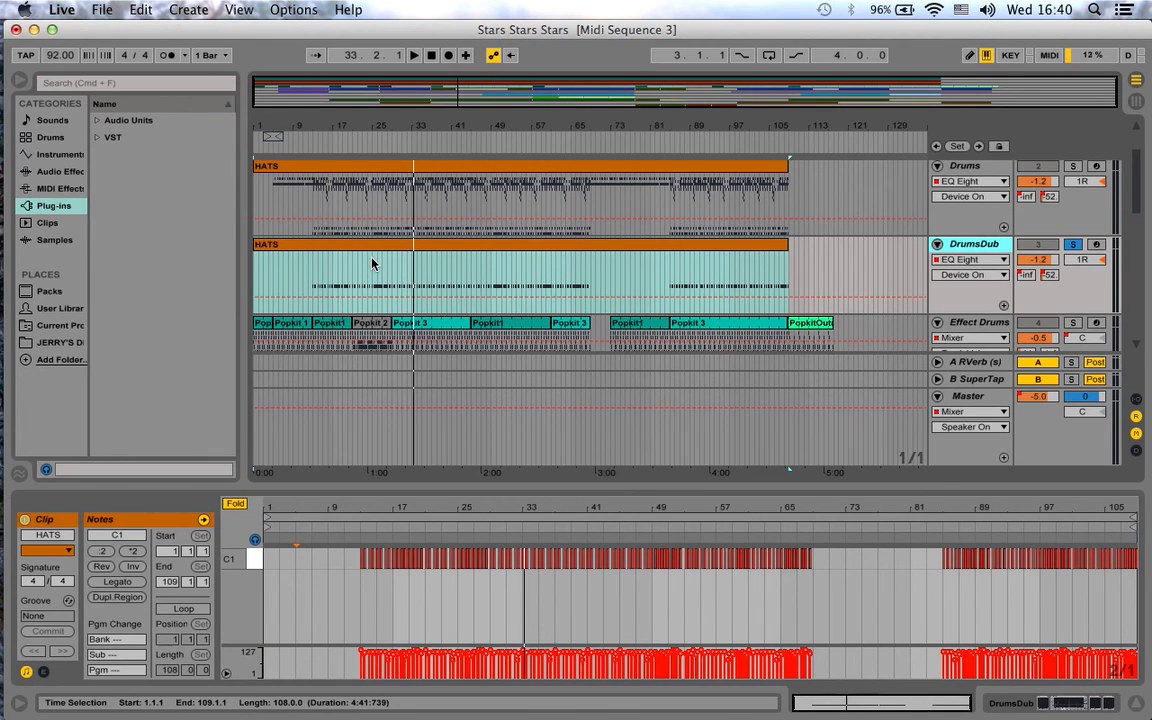
{"action": "left_click", "coordinate": [638, 186]}
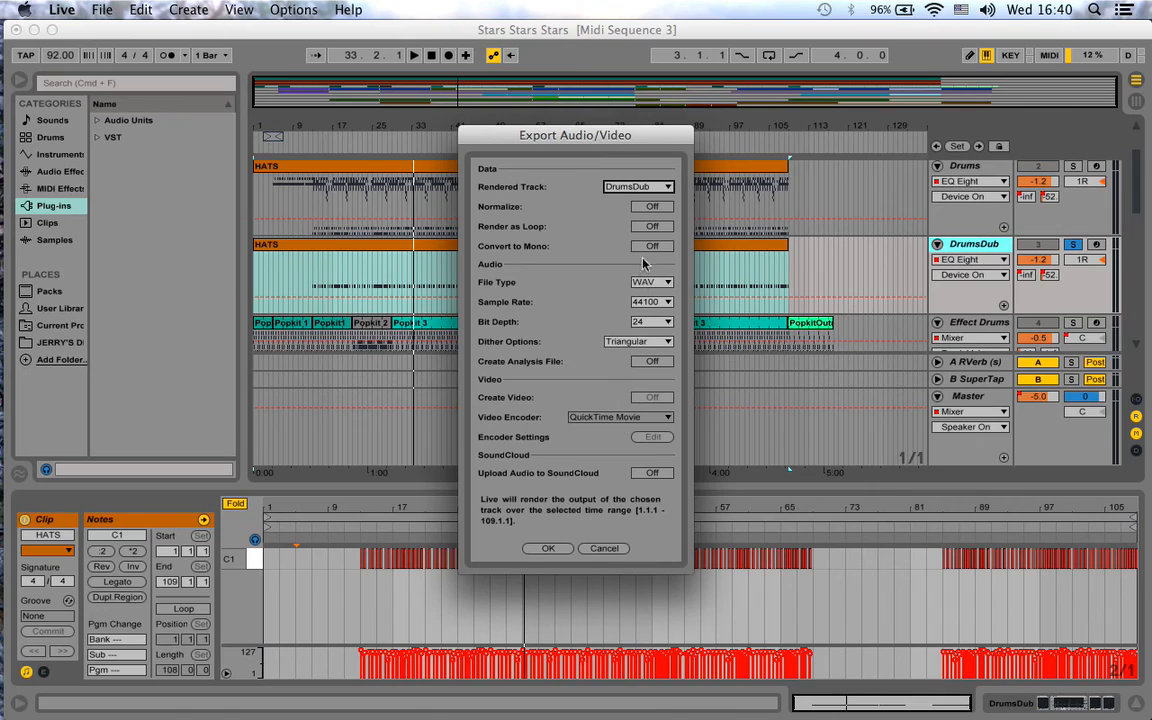
{"action": "left_click", "coordinate": [651, 246]}
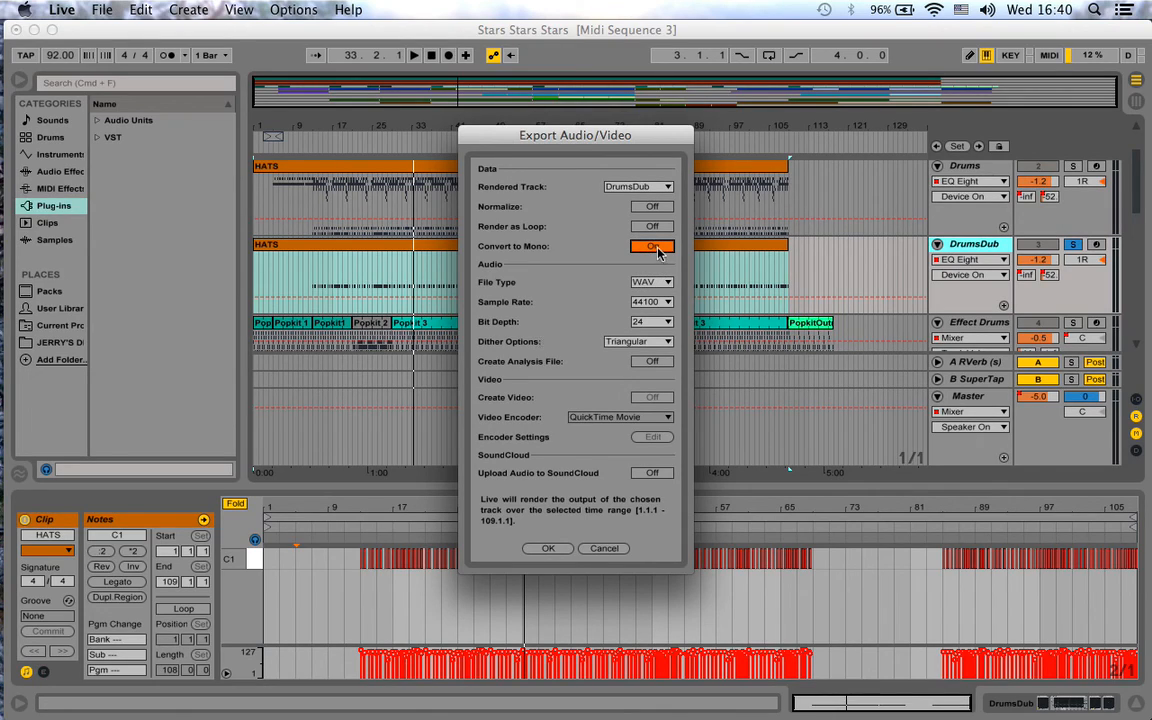
{"action": "left_click", "coordinate": [652, 246]}
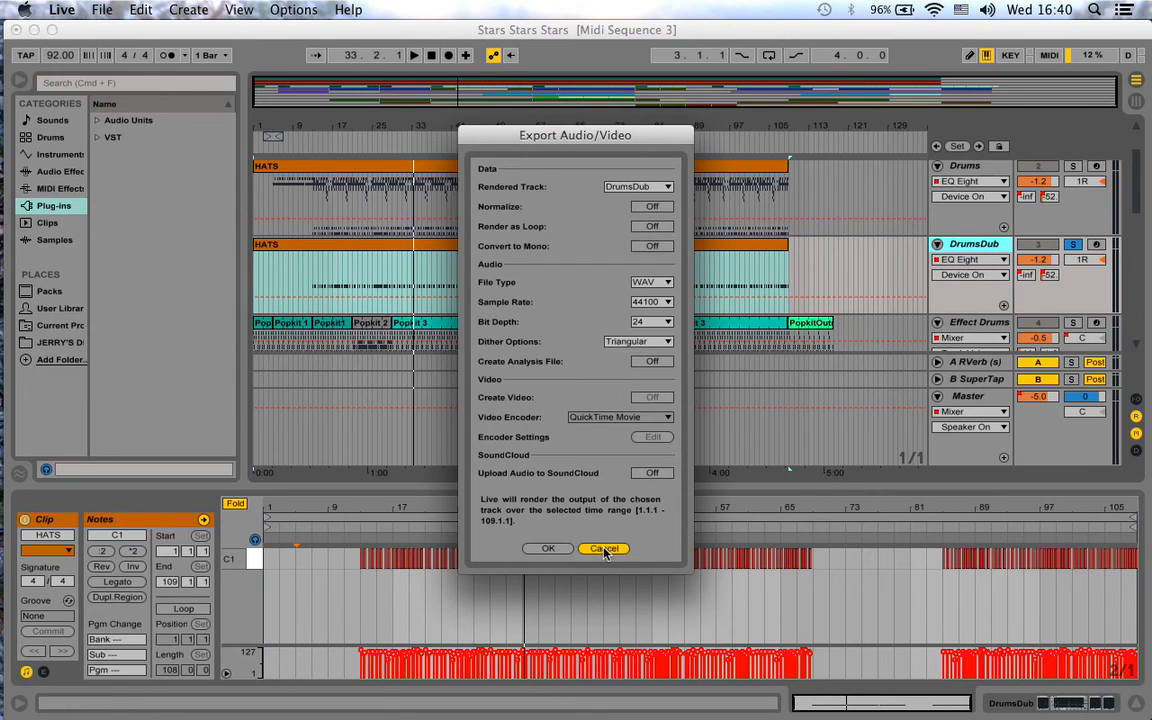
{"action": "left_click", "coordinate": [604, 548]}
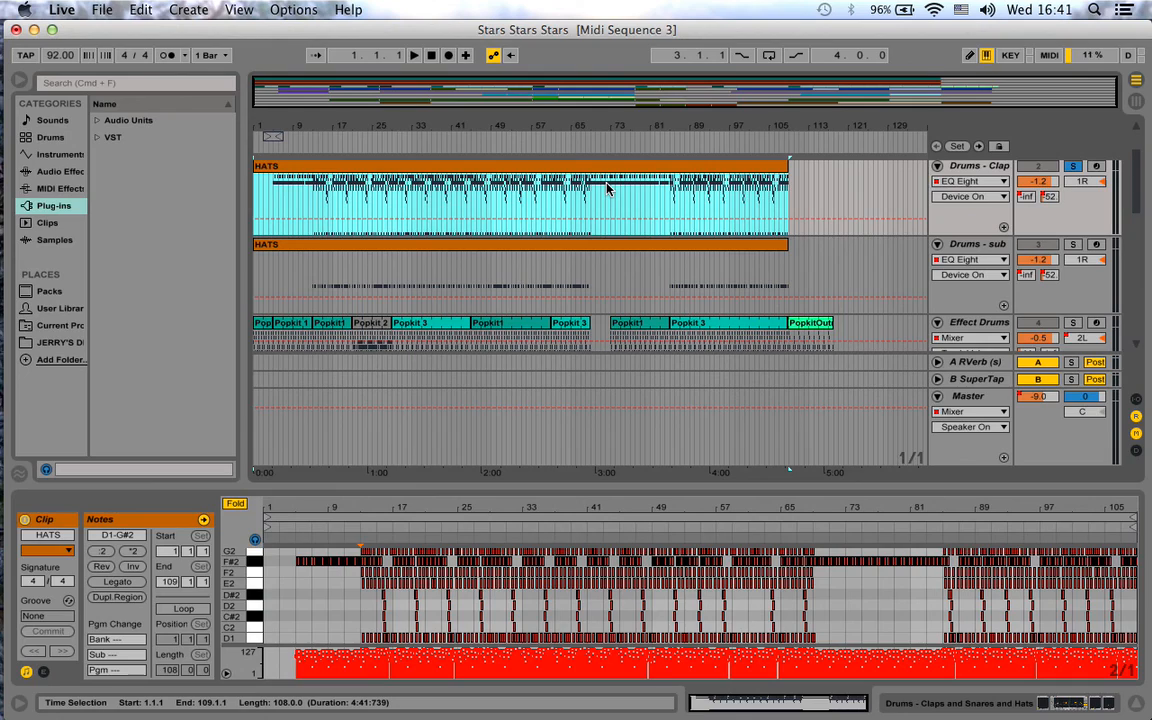
{"action": "mouse_move", "coordinate": [462, 188]}
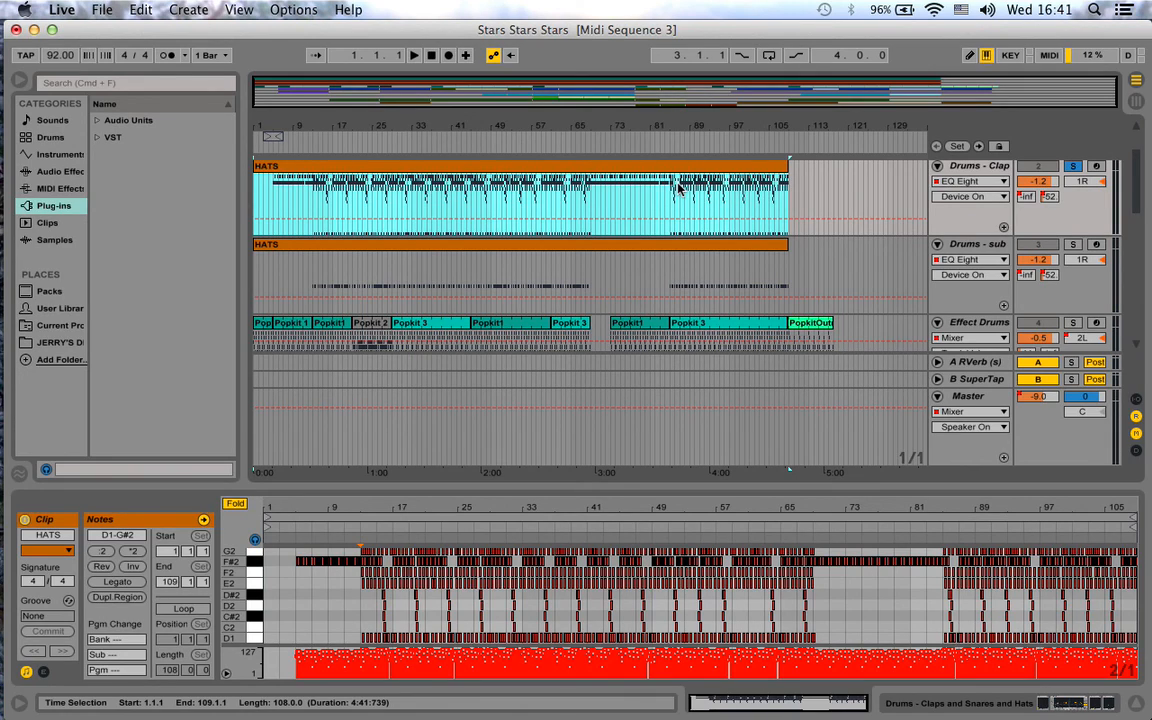
Order the tracks KICK, Drums - sub, then Drums - Clap.
{"action": "left_click", "coordinate": [970, 244]}
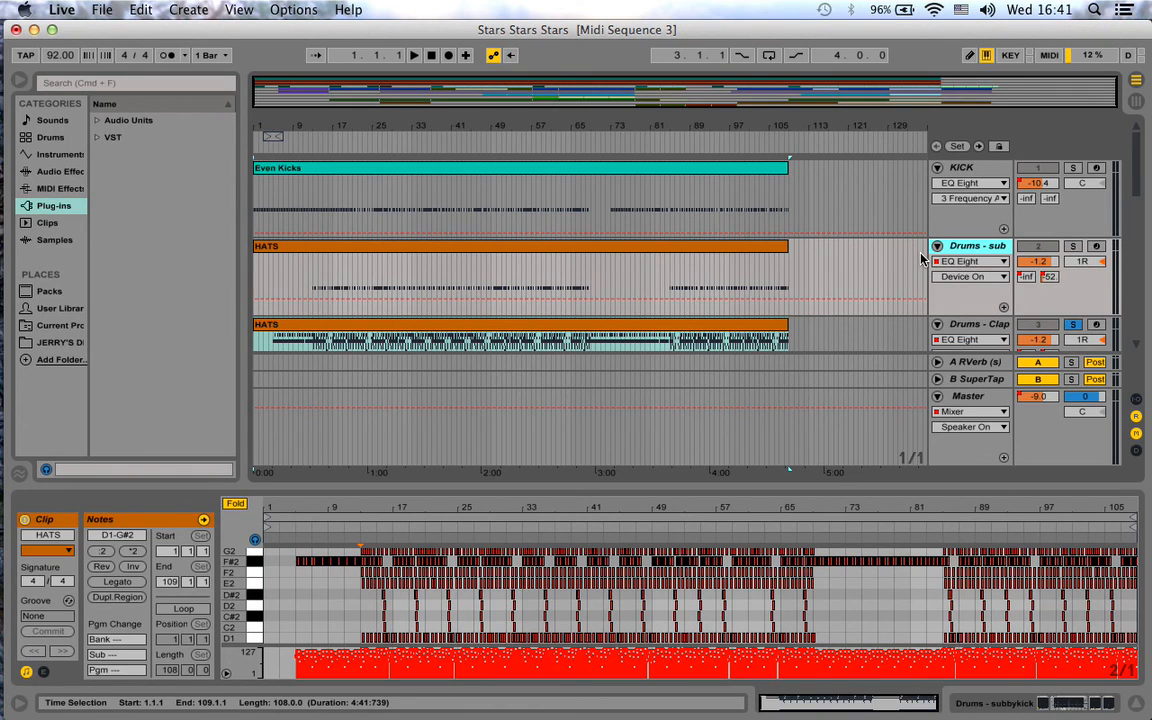
Solo the Effect Drums track and play the song from around bar 33.
{"action": "scroll", "scroll_direction": "down", "scroll_amount": 3}
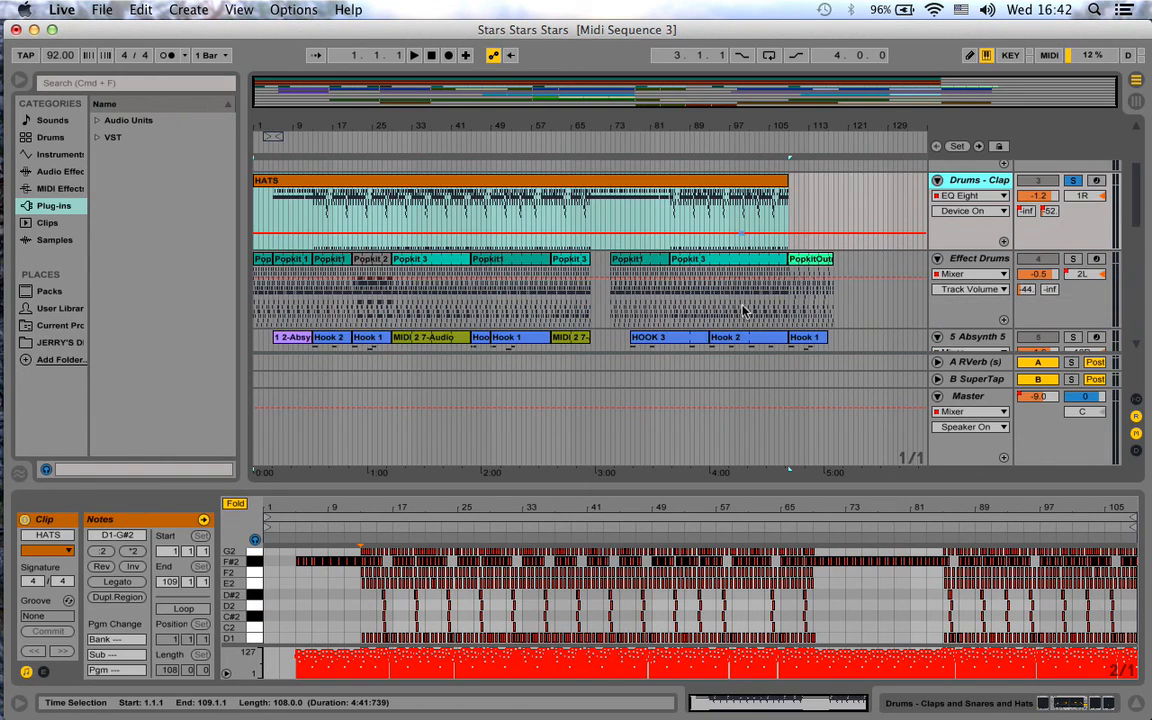
{"action": "left_click", "coordinate": [976, 258]}
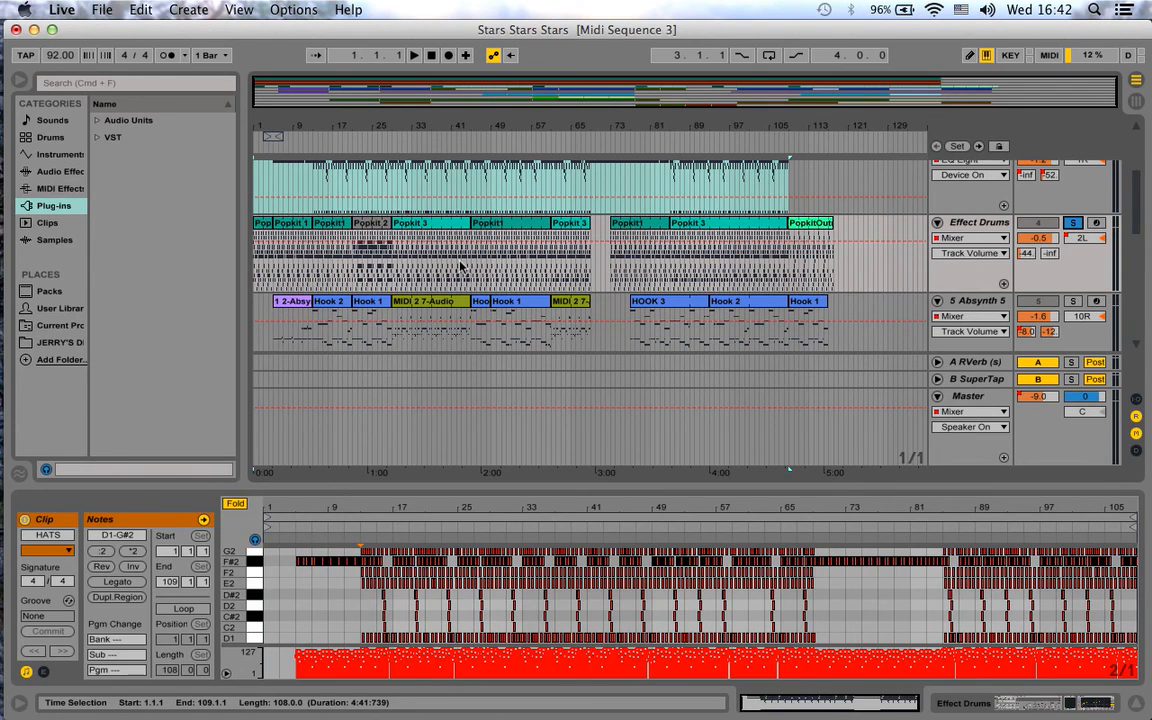
{"action": "left_click", "coordinate": [455, 230]}
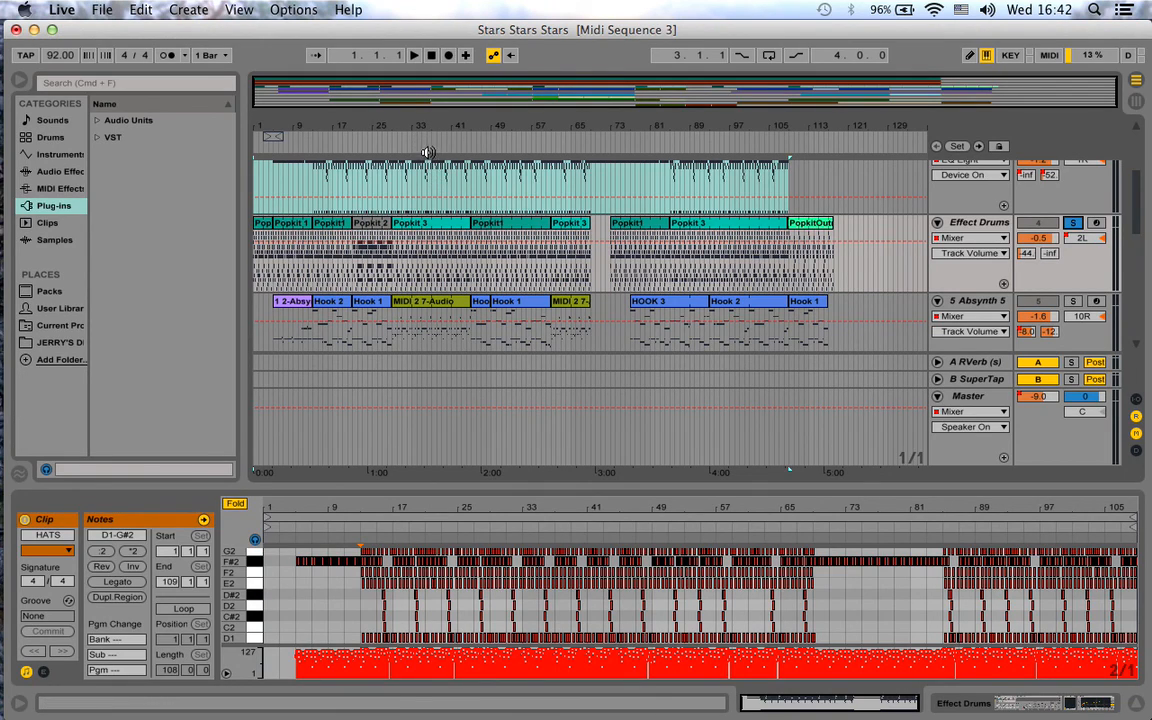
{"action": "left_click", "coordinate": [414, 55]}
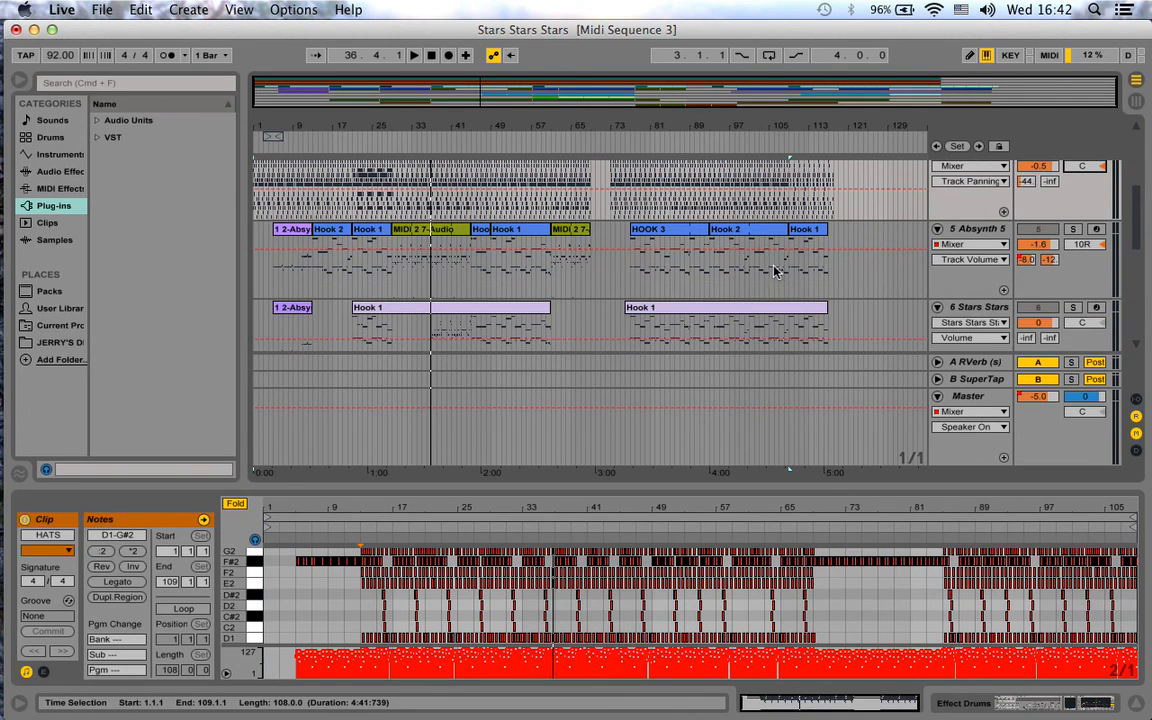
Remove the 8 GTR track's volume automation, leaving a flat level around -12.7.
{"action": "scroll", "scroll_direction": "down", "scroll_amount": 3}
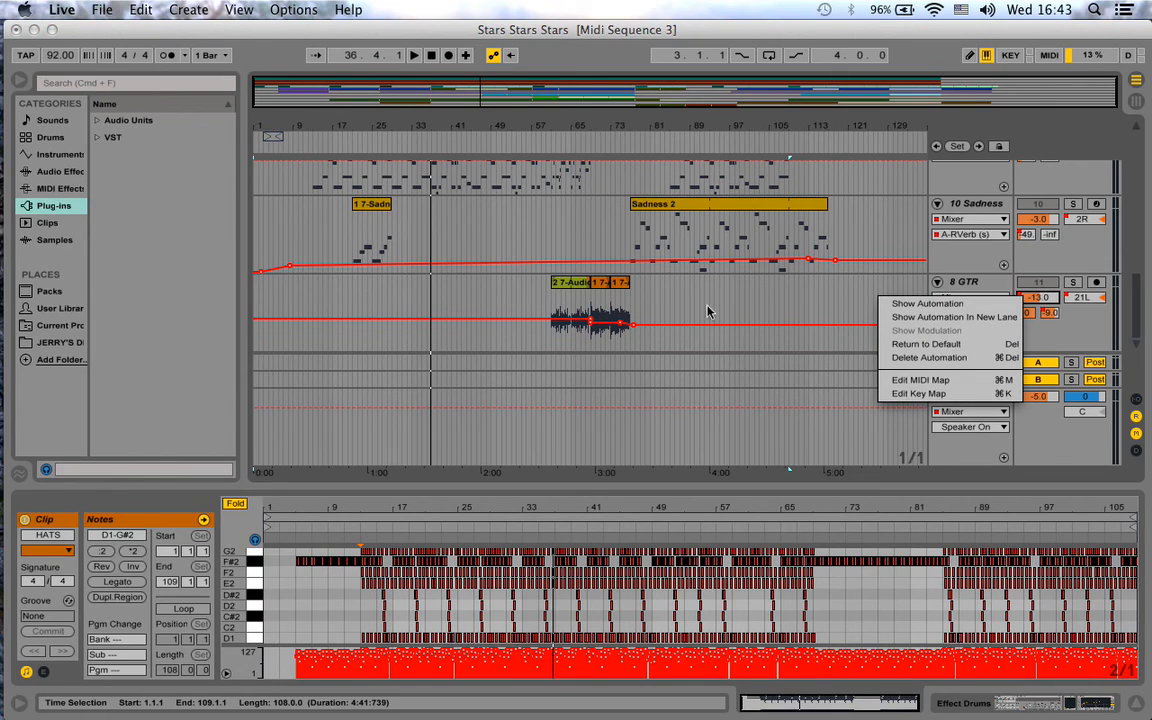
{"action": "mouse_move", "coordinate": [925, 357]}
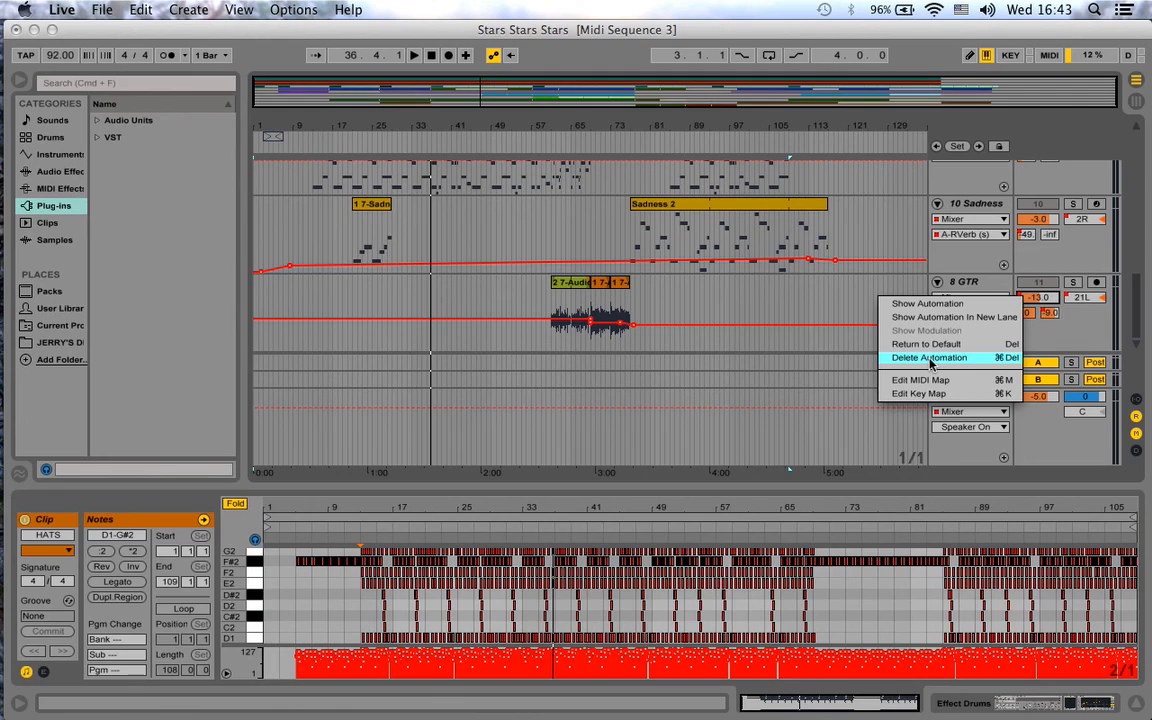
{"action": "left_click", "coordinate": [929, 357]}
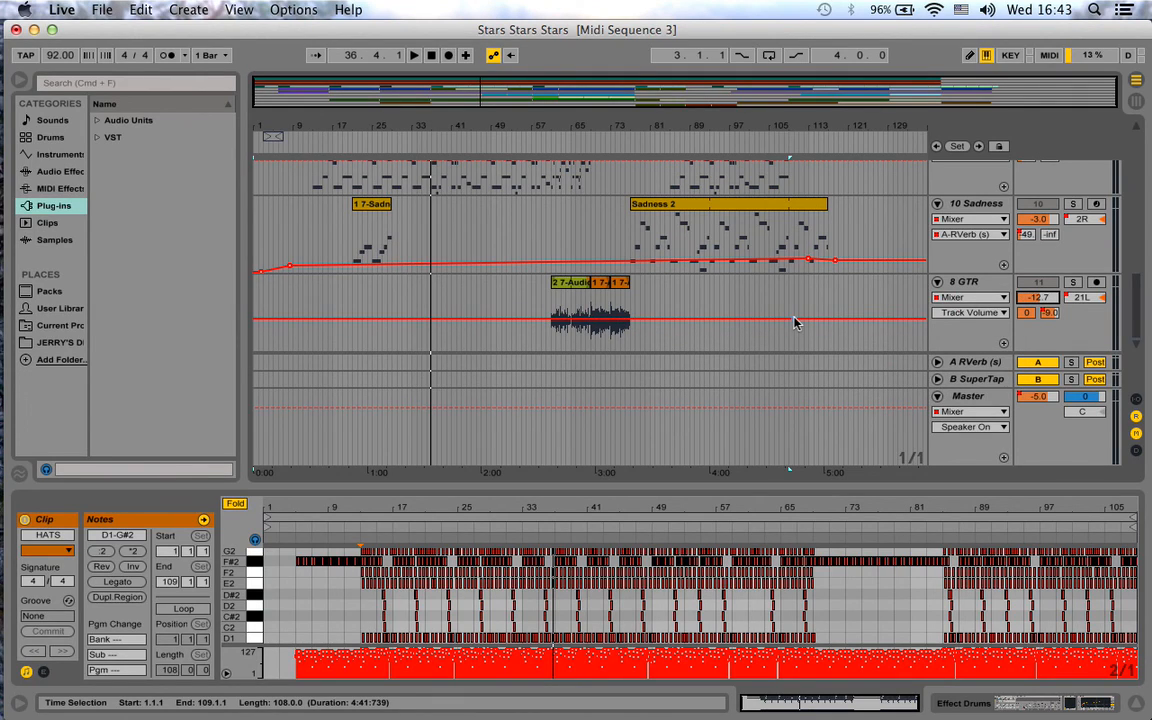
{"action": "scroll", "scroll_direction": "down", "scroll_amount": 3}
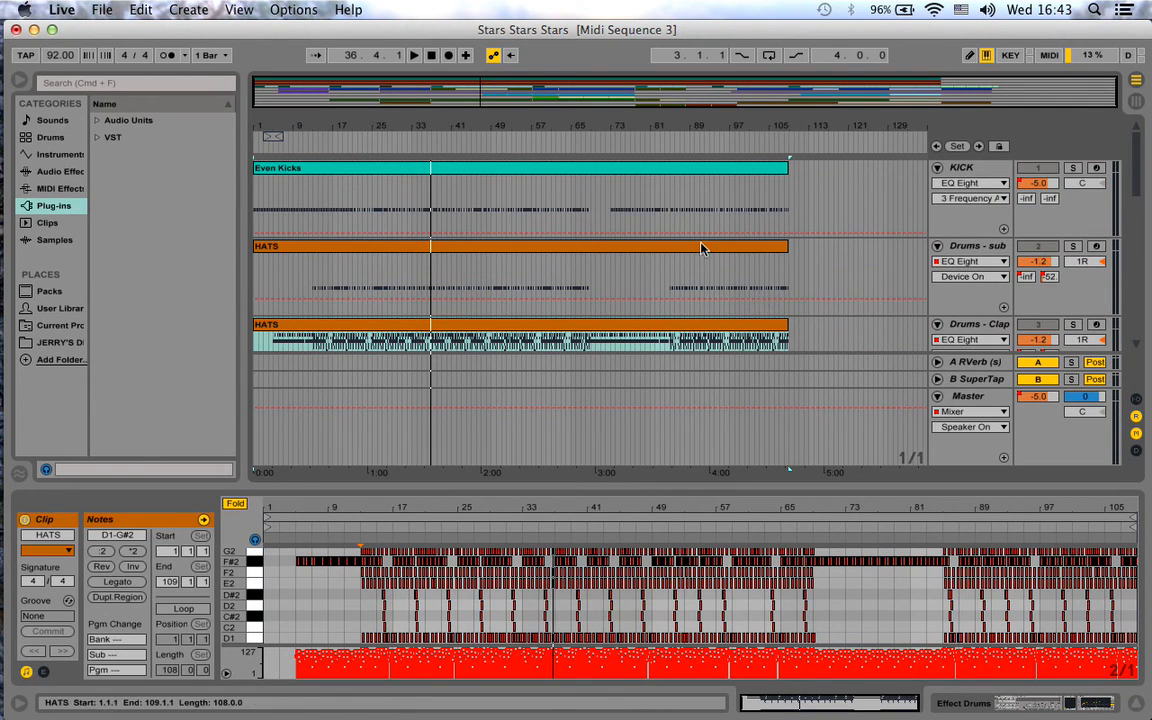
{"action": "mouse_move", "coordinate": [680, 247]}
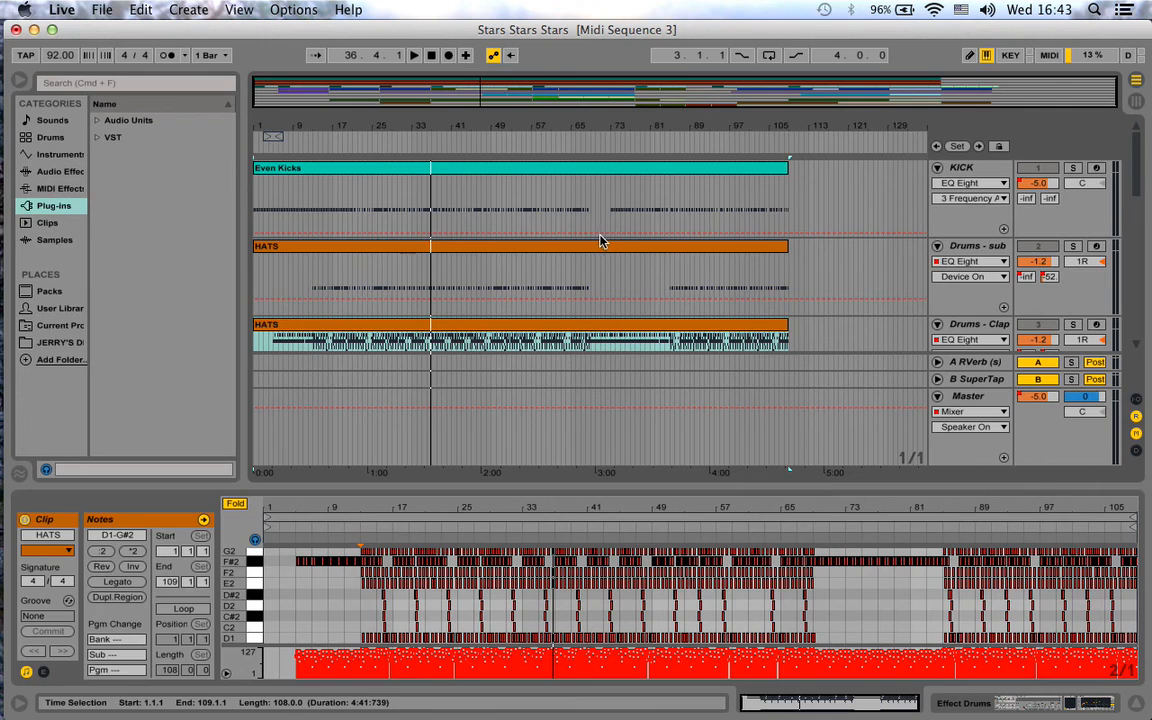
{"action": "left_click", "coordinate": [600, 247]}
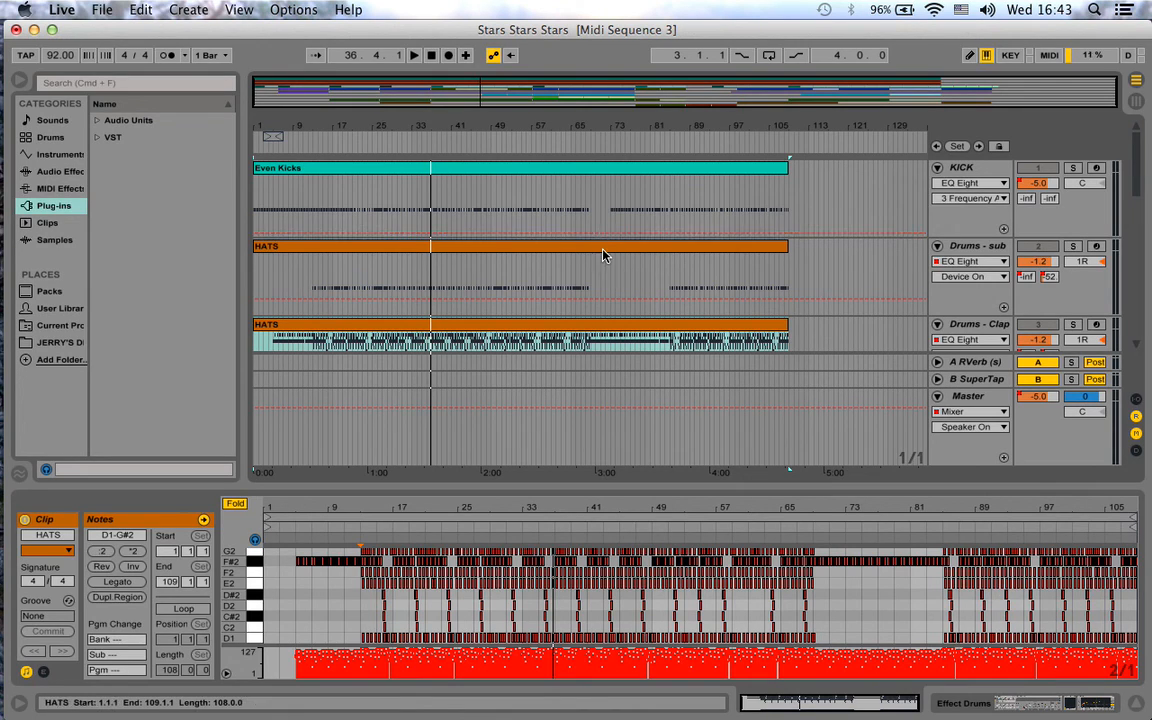